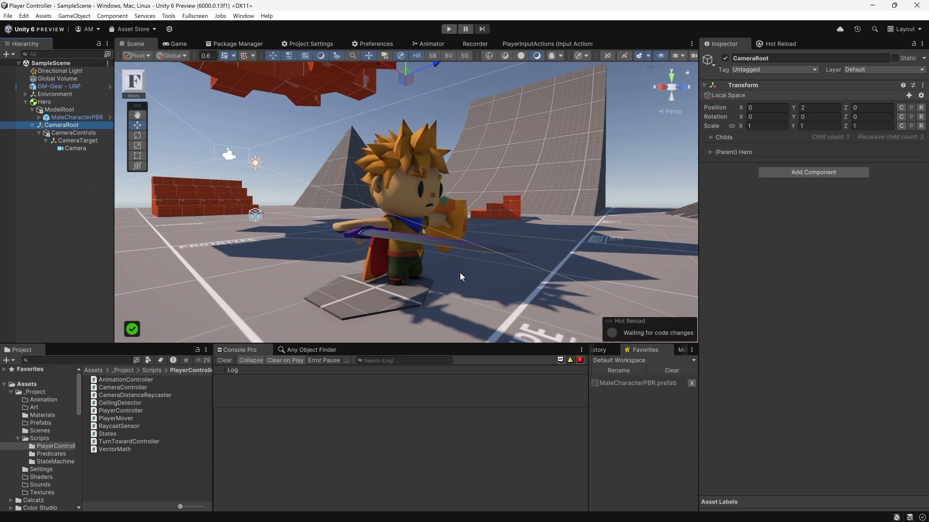
- Inspect the CameraRoot Y position and the CameraControls and CameraTarget objects in Unity
left_click(819, 108)
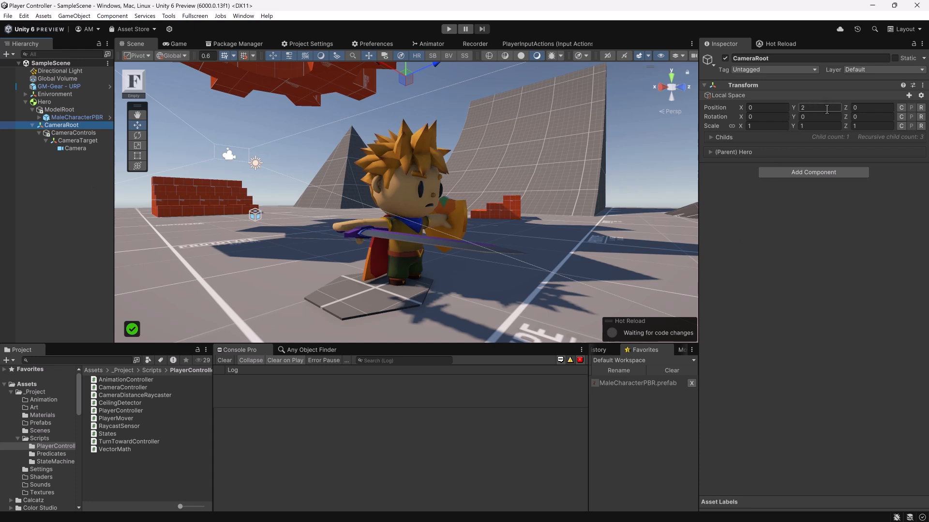
left_click(819, 107)
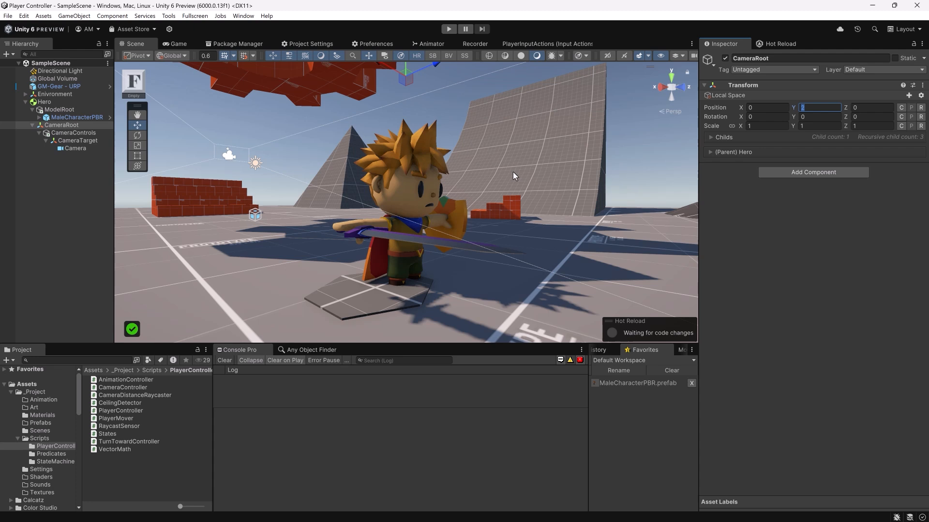
left_click(73, 133)
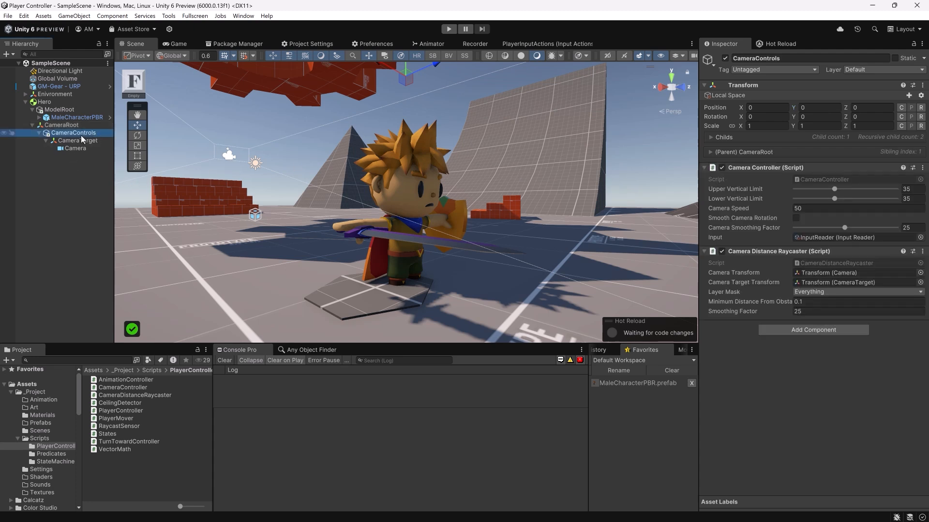
mouse_move(772, 269)
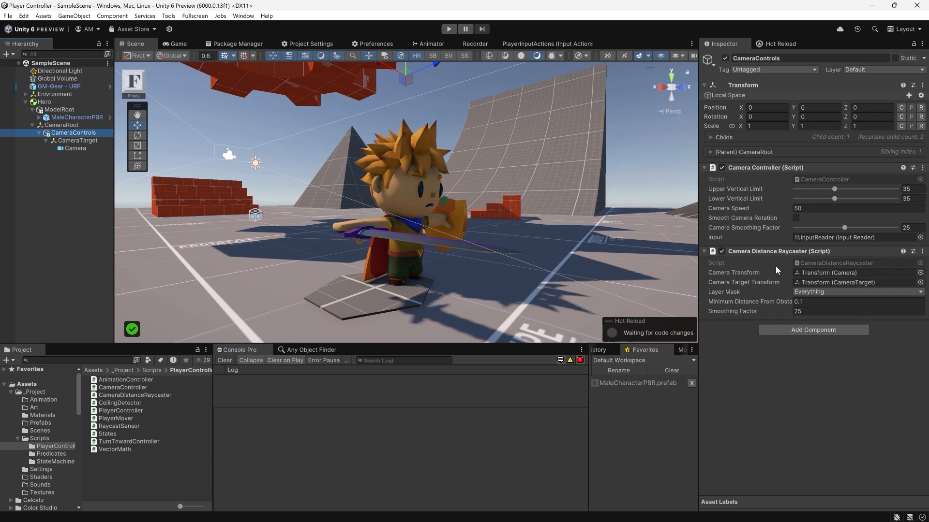
mouse_move(774, 283)
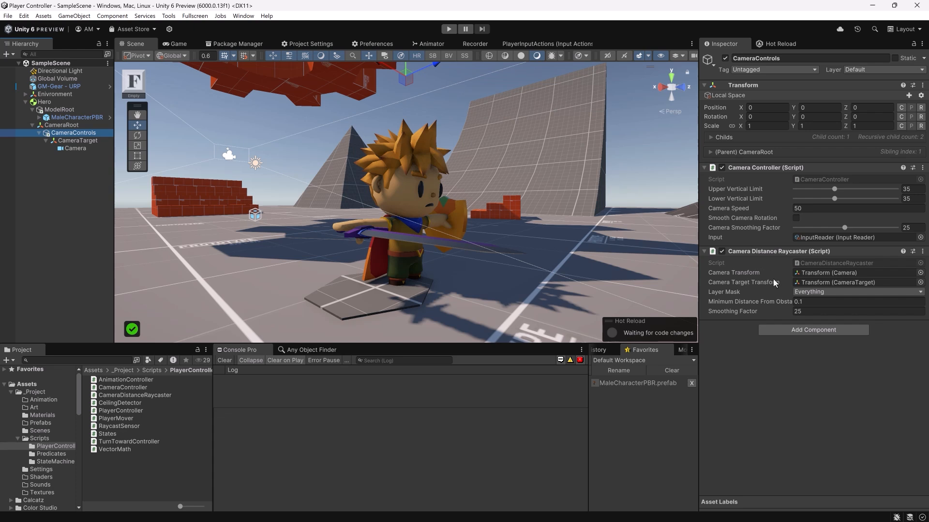
left_click(77, 140)
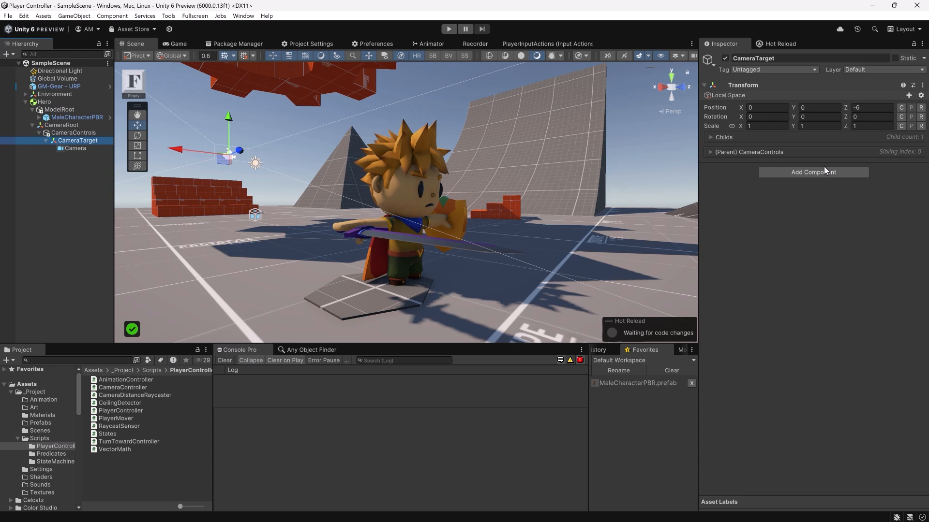
mouse_move(217, 181)
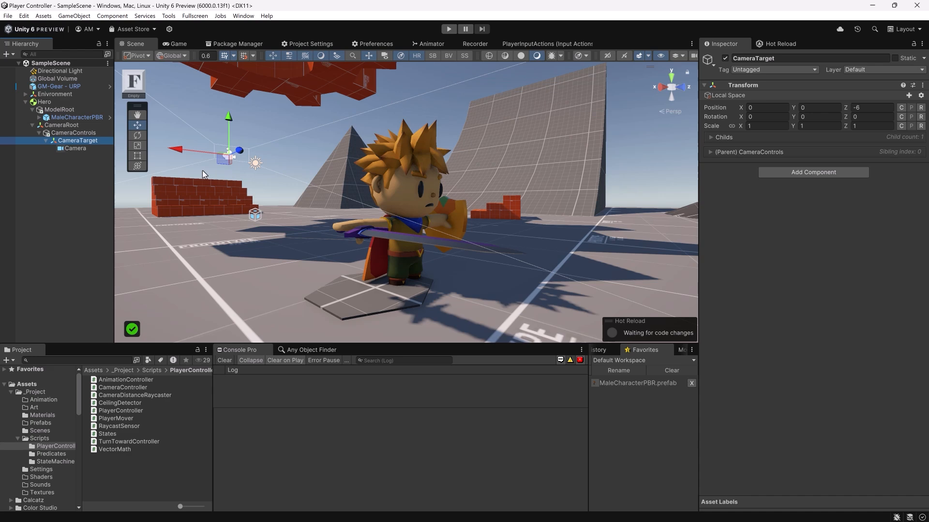
left_click(74, 148)
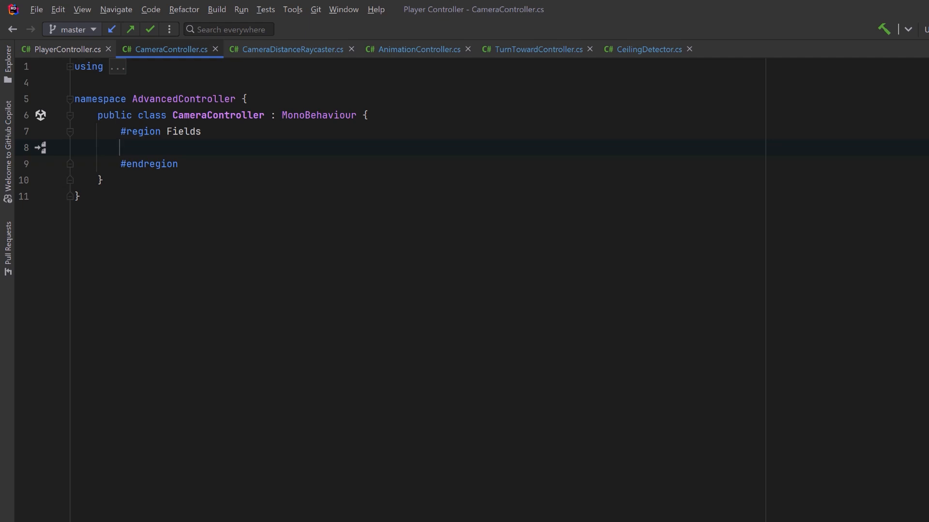
- Declare currentX/YAngle, upperVerticalLimit 35, cameraSpeed 50, smoothCameraRotation and cameraSmoothingFactor 25
type("float currentXAngle;")
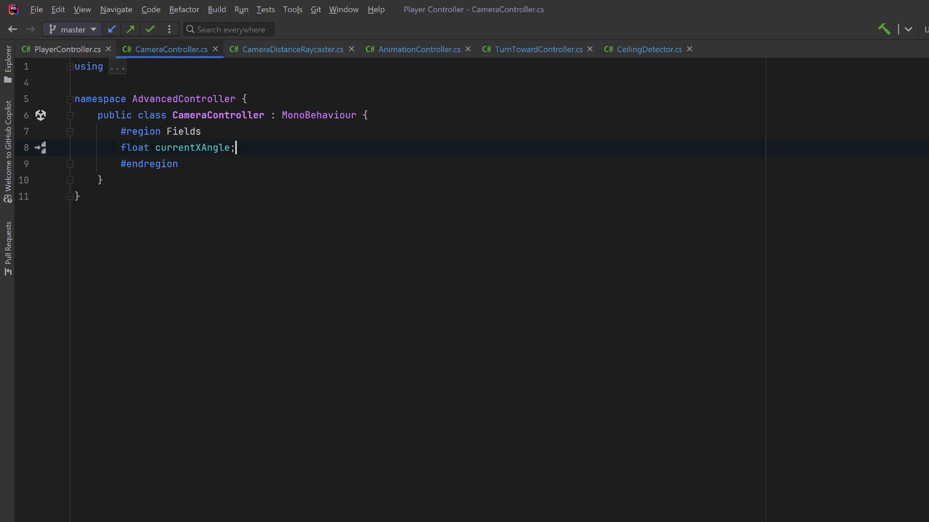
type("float currentYAngle;")
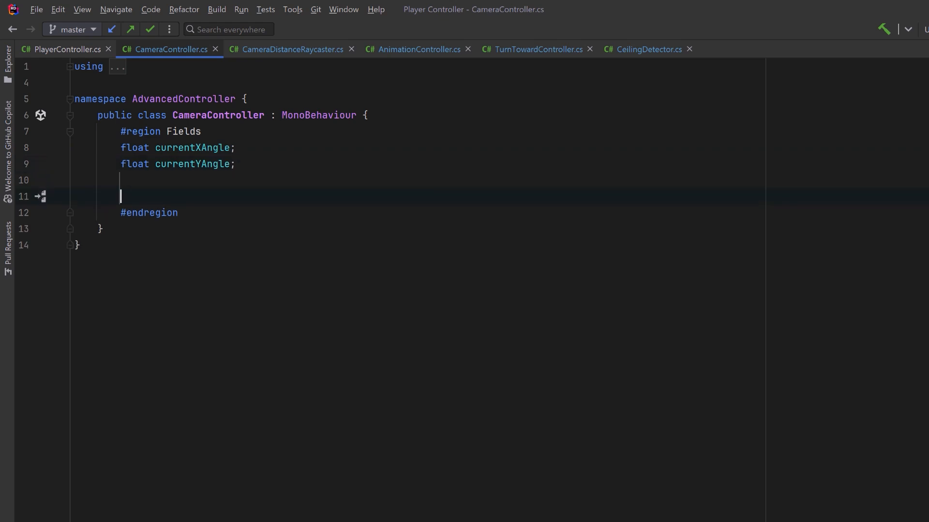
type("[Range(0f, 90f)] public float upperVerticalLimit = 35f;")
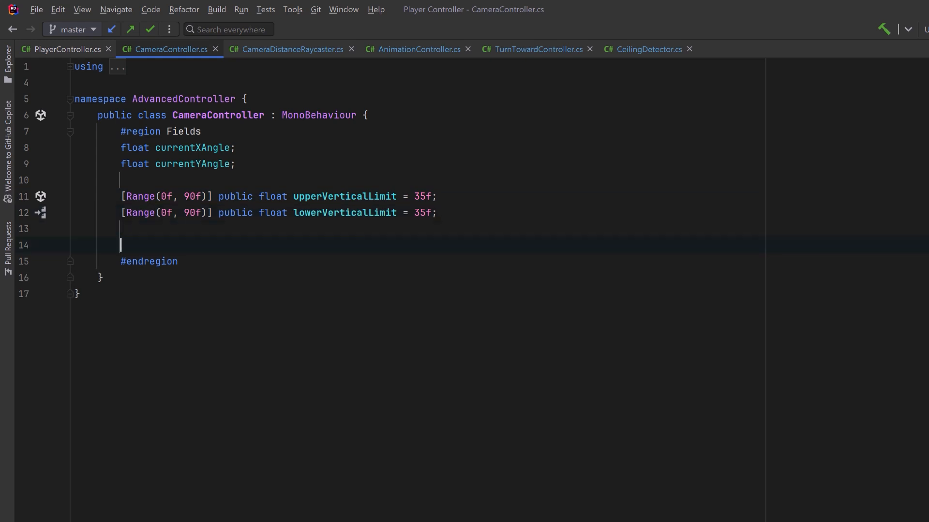
type("public float cameraSpeed = 50f;")
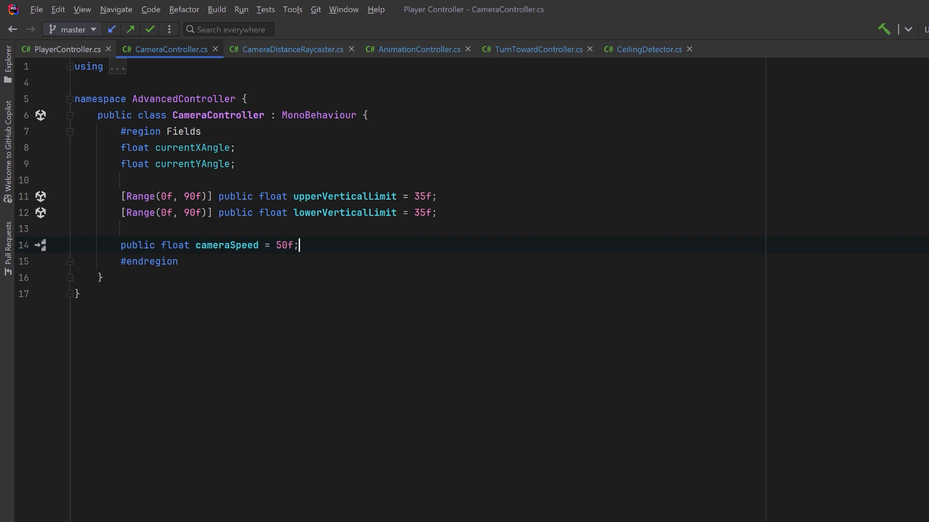
type("public bool smoothCameraRotation;")
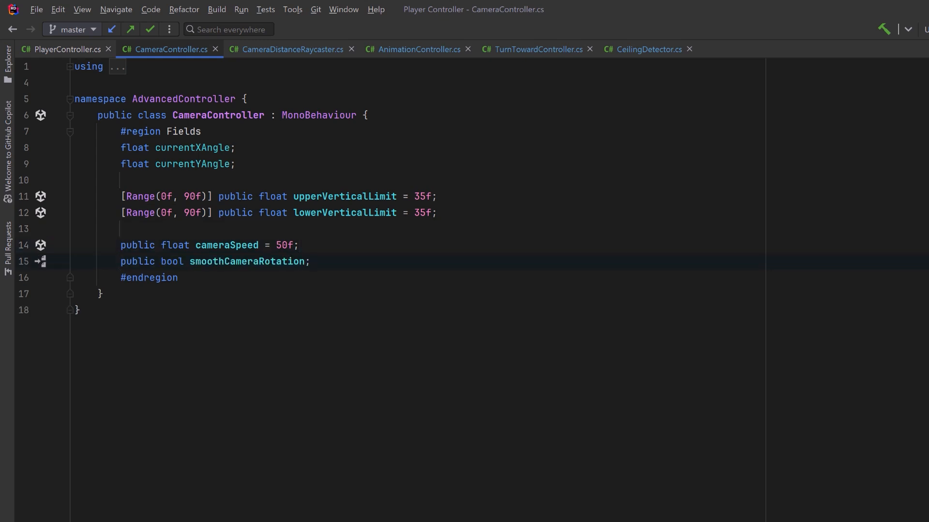
type("[Range(1f, 50f)] public float cameraSmoothingFactor = 25f;")
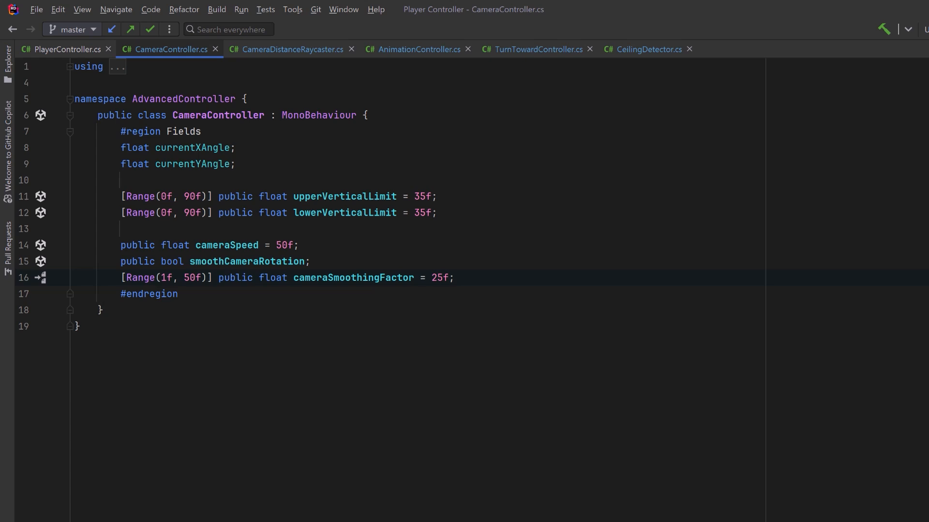
- Add tr, cam and required InputReader fields plus GetUpDirection and GetFacingDirection getters
type("Transform tr;")
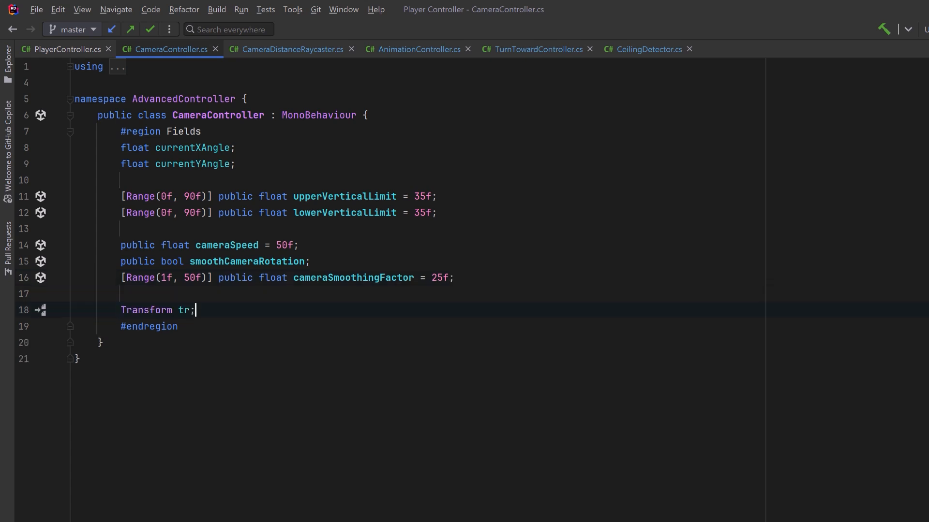
type("Camera cam;")
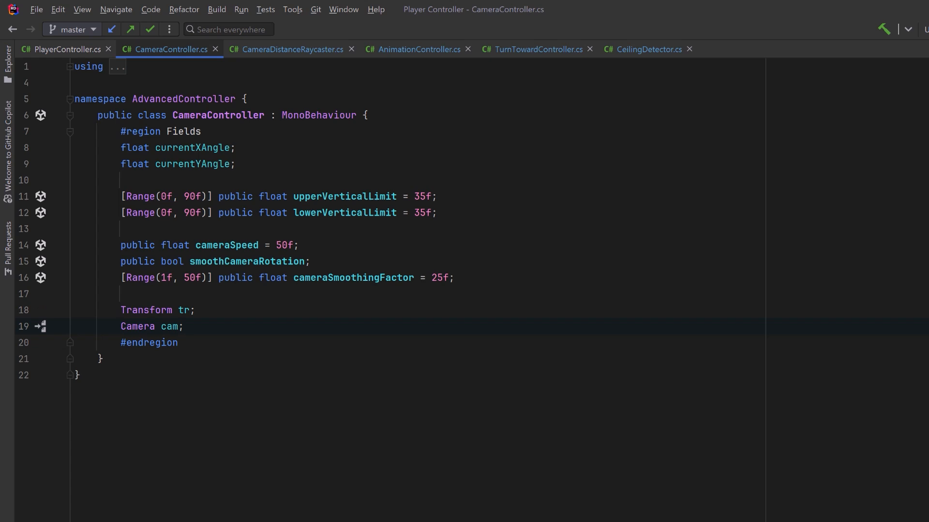
type("[SerializeField, Required] InputReader input;")
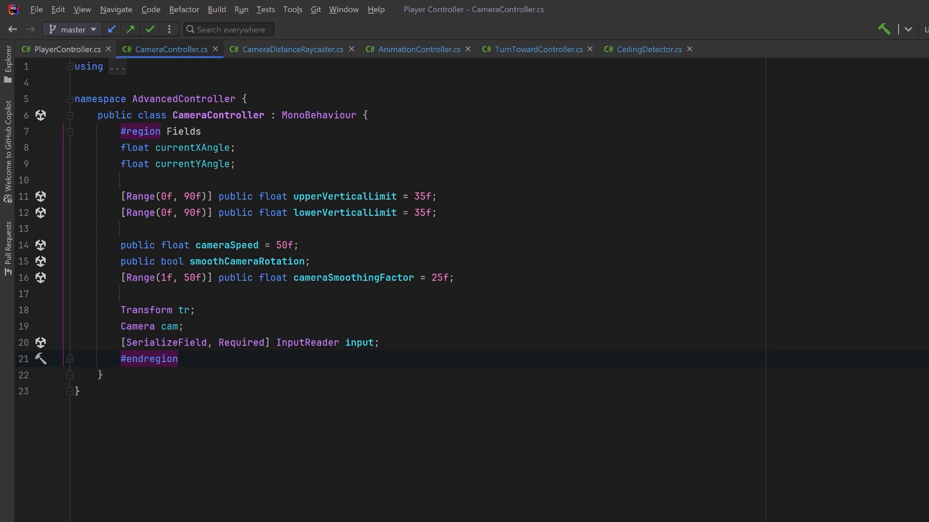
type("public Vector3 GetUpDirection() => tr.up;")
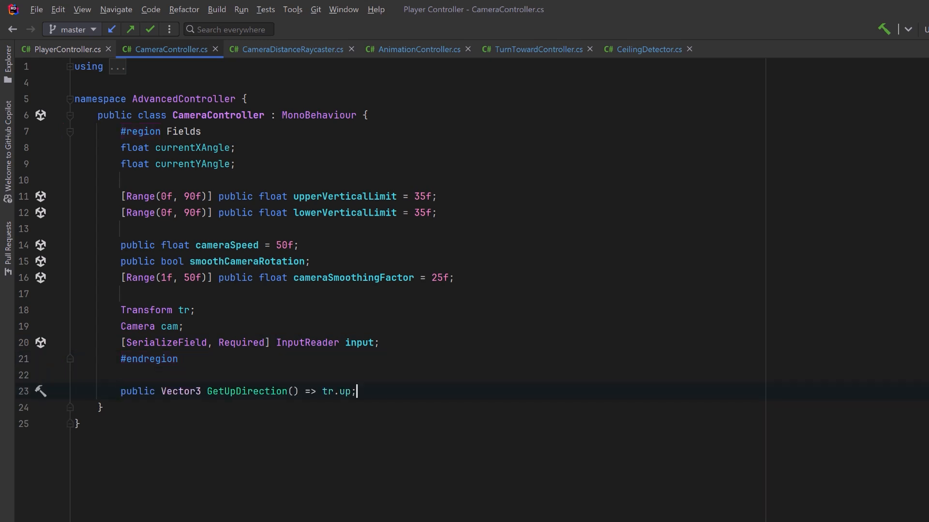
type("public Vector3 GetFacingDirection () => tr.forward;")
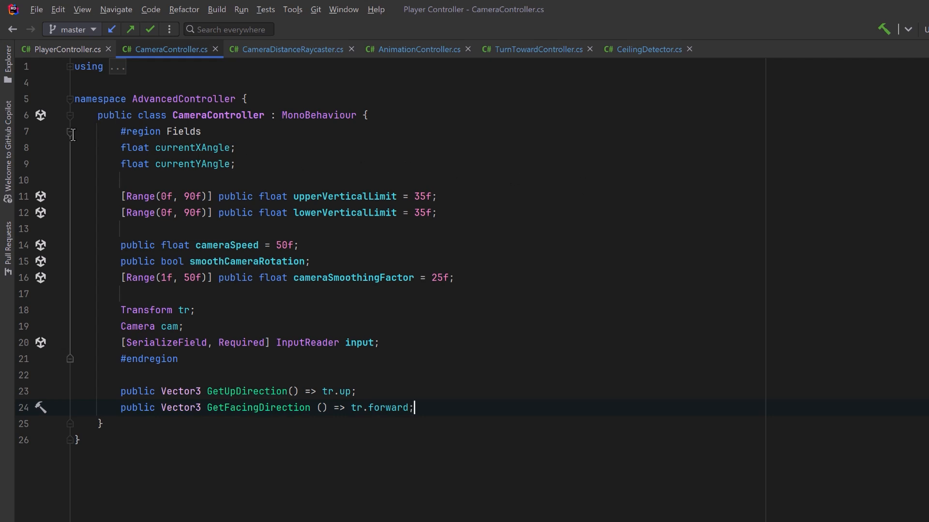
- Write Awake caching tr and setting currentX/YAngle from localRotation euler angles, plus an Update
left_click(70, 132)
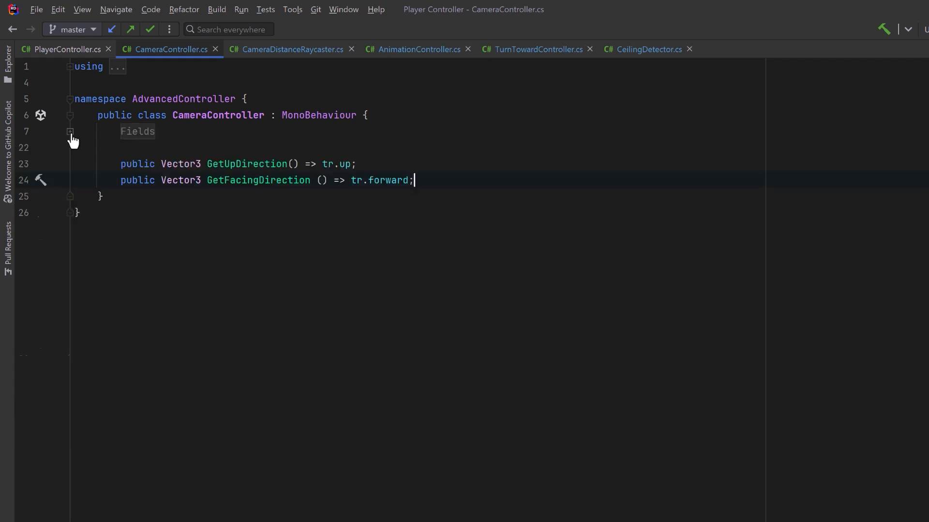
key("Enter")
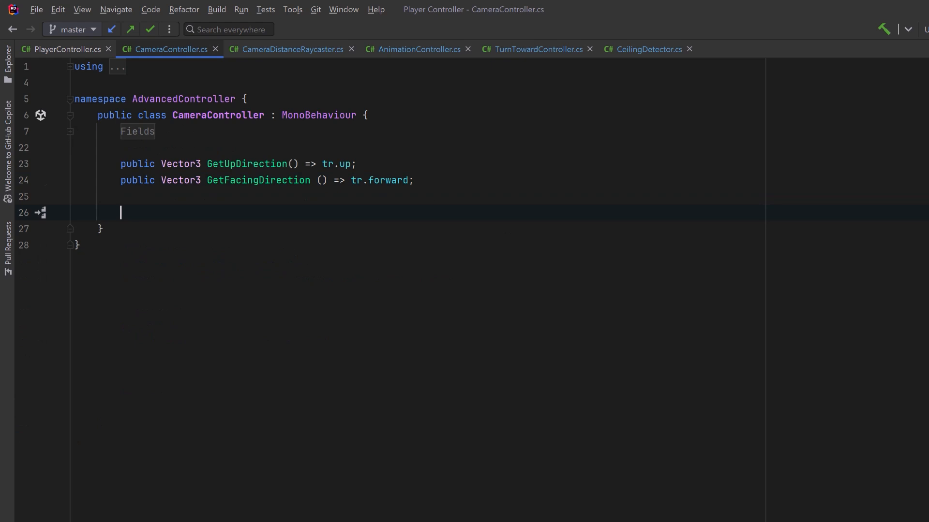
type("void Awake() {")
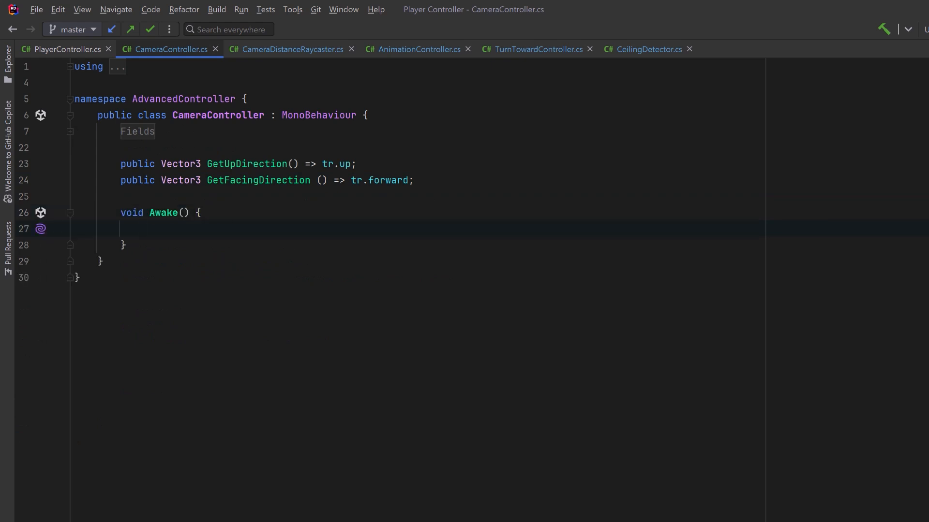
type("tr = transform;")
type("cam = GetComponentInChildren<Camera>();")
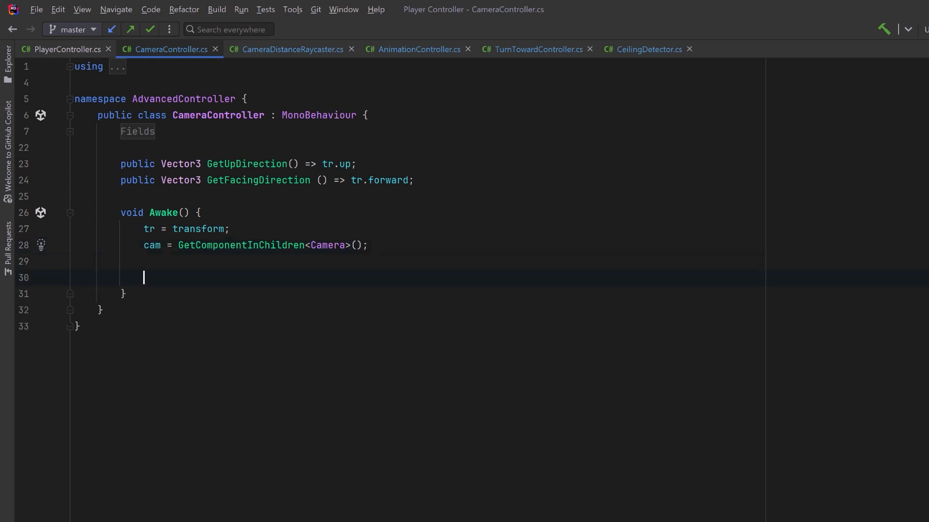
type("currentXAngle = tr.localRotation.eulerAngles.x;")
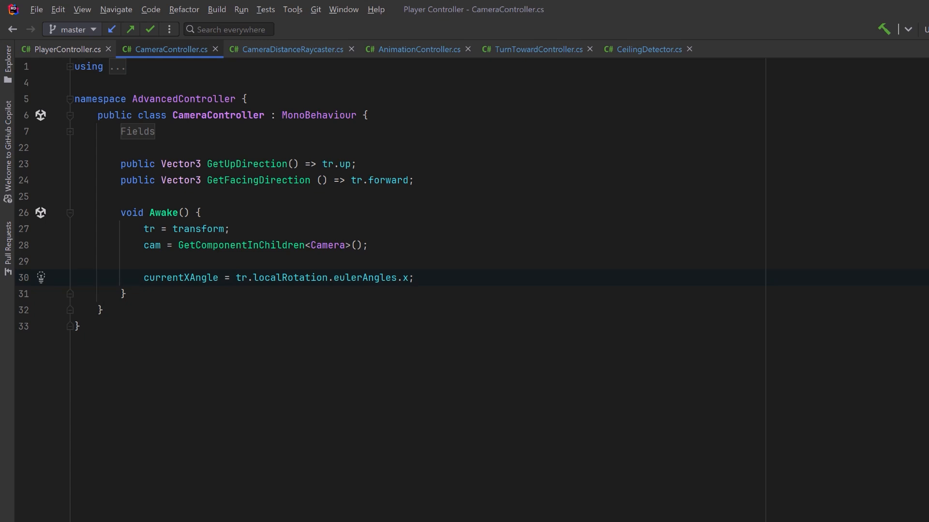
type("currentYAngle = tr.localRotation.eulerAngles.y;")
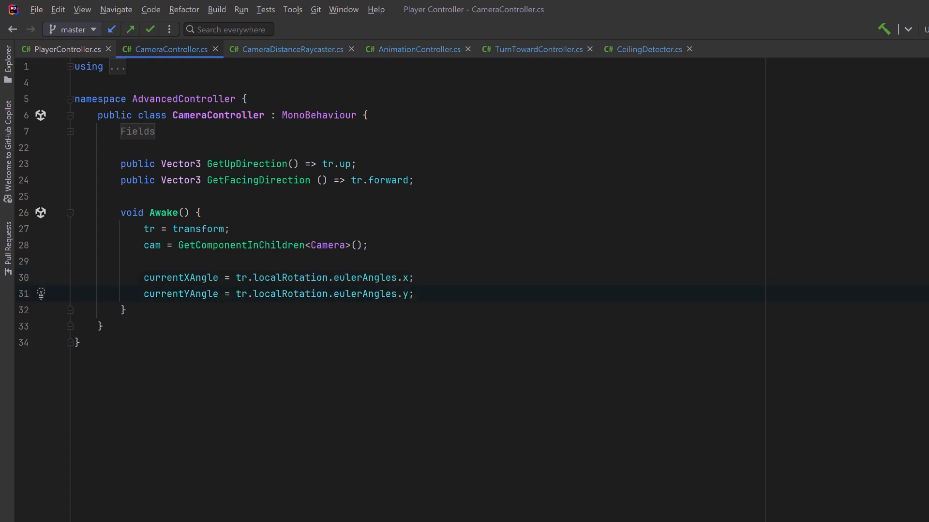
type("void Update() {}")
type("RotateCamera(input.LookDirection.x, -input.LookDirection.y);")
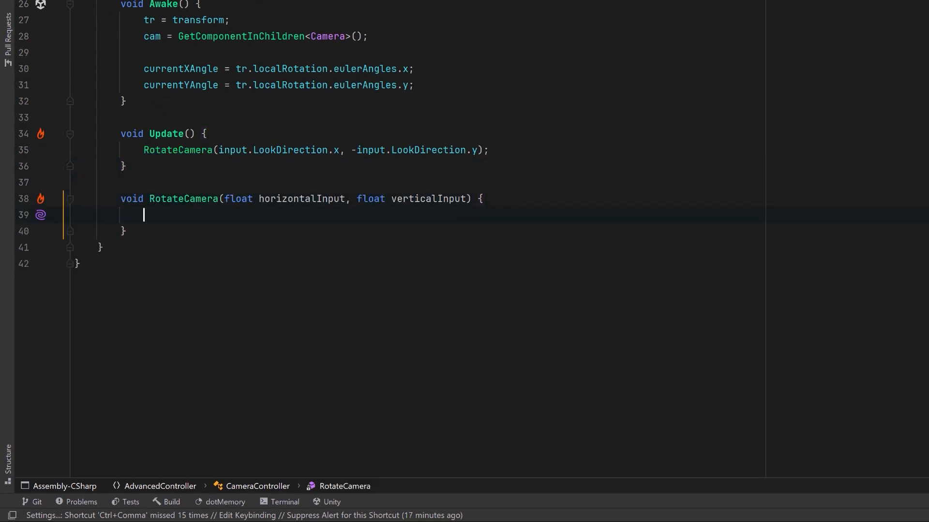
- In RotateCamera, optionally Lerp-smooth input, accumulate both angles by cameraSpeed, clamp currentXAngle
type("if (smoothCameraRotation) {")
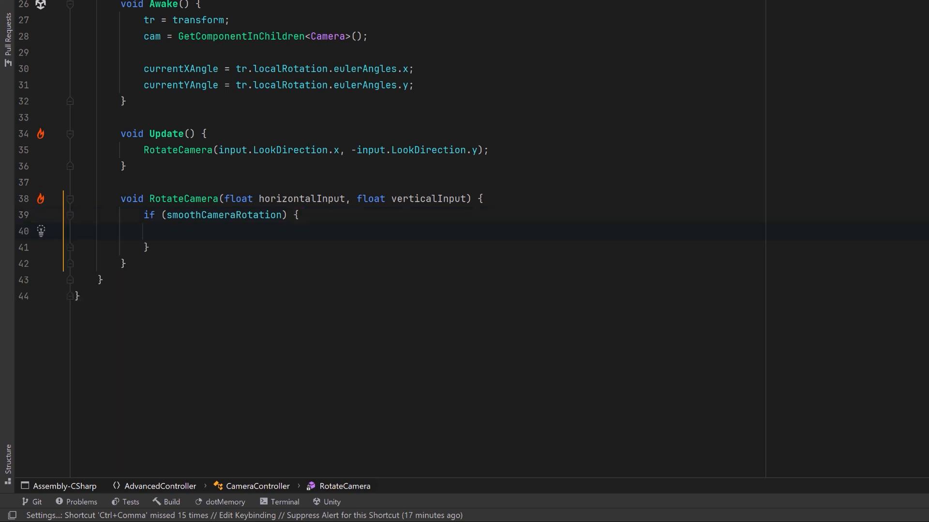
type("horizontalInput = Mathf.Lerp(0, horizontalInput, Time.deltaTime * cameraSmoothingFactor);")
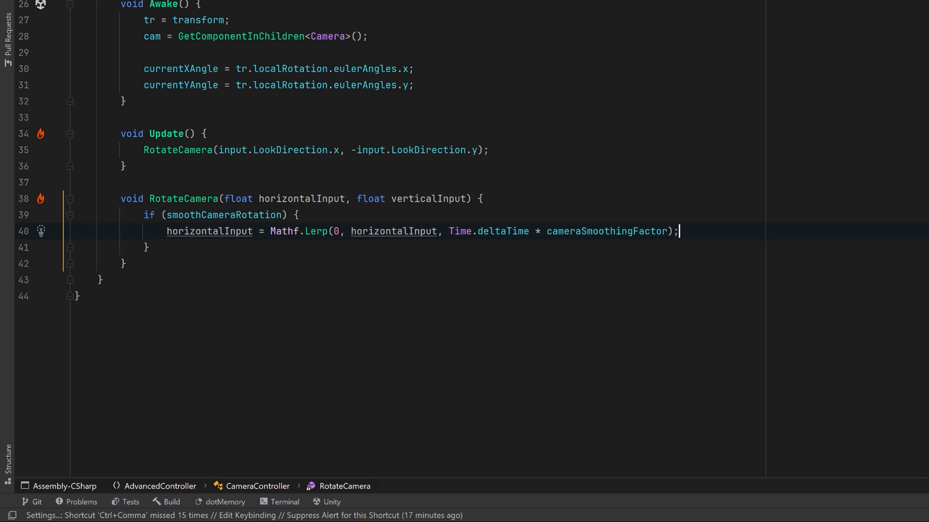
key("enter")
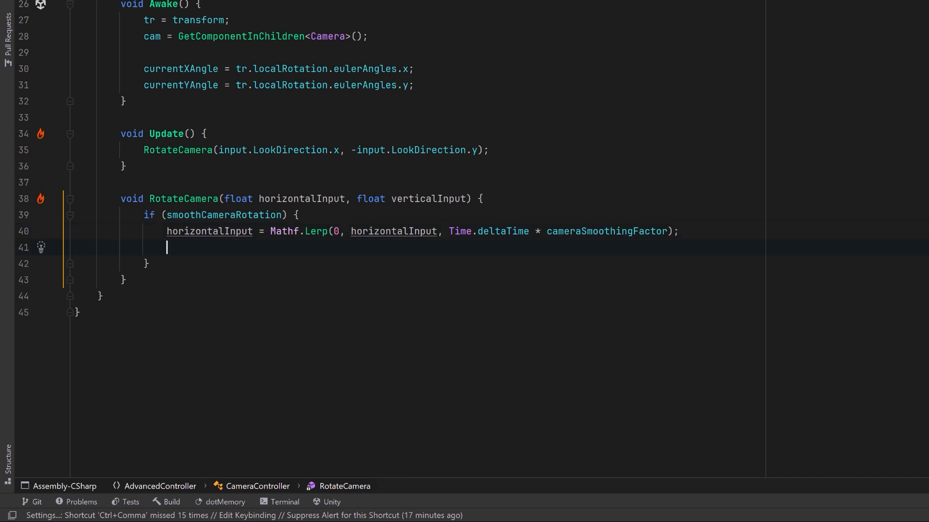
type("verticalInput = Mathf.Lerp(0, verticalInput, Time.deltaTime * cameraSmoothingFactor);")
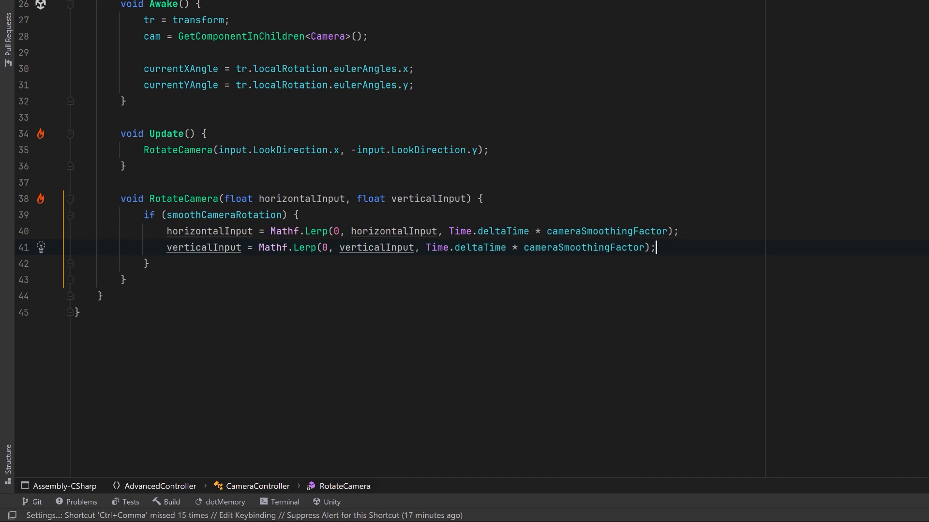
type("currentXAngle += verticalInput * cameraSpeed * Time.deltaTime;")
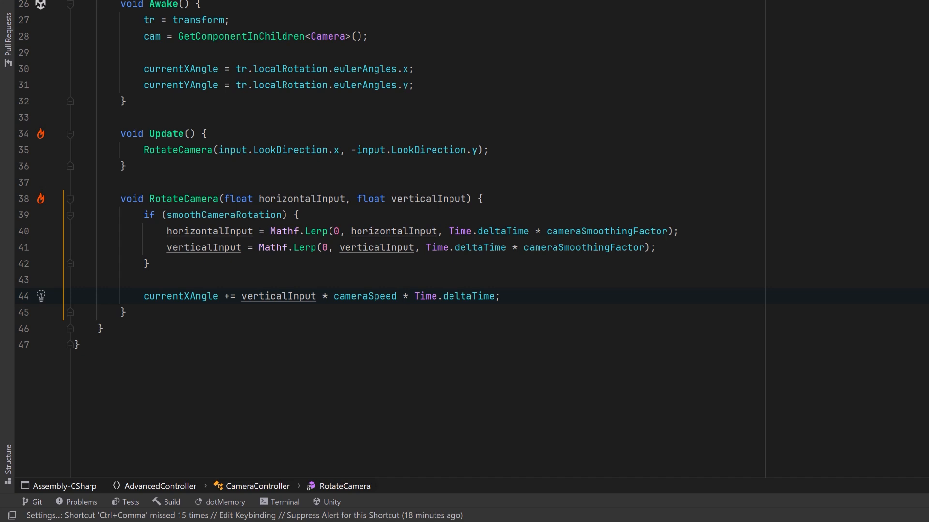
type("currentYAngle += horizontalInput * cameraSpeed * Time.deltaTime;")
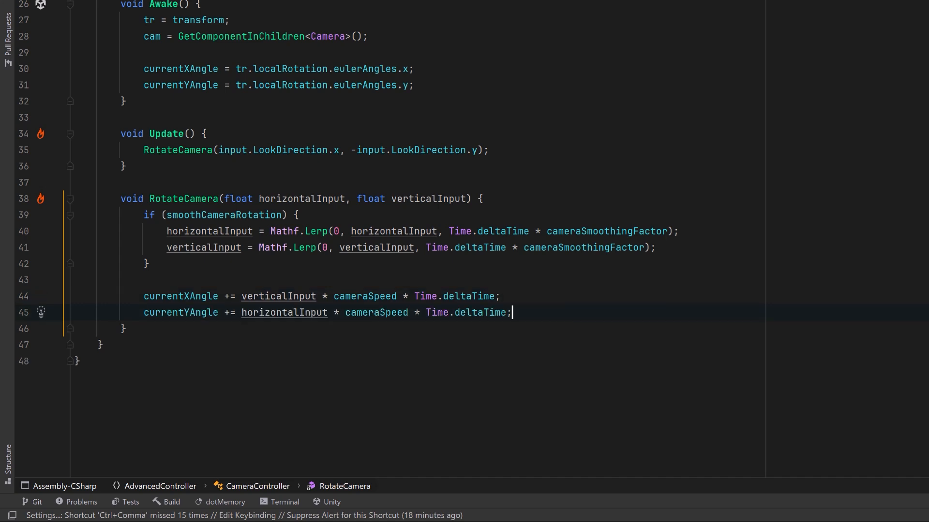
type("currentXAngle = Mathf.Clamp(currentXAngle, -upperVerticalLimit, lowerVerticalLimit);")
type("tr.localRotation = Quaternion.Euler(currentXAngle, currentYAngle, 0);")
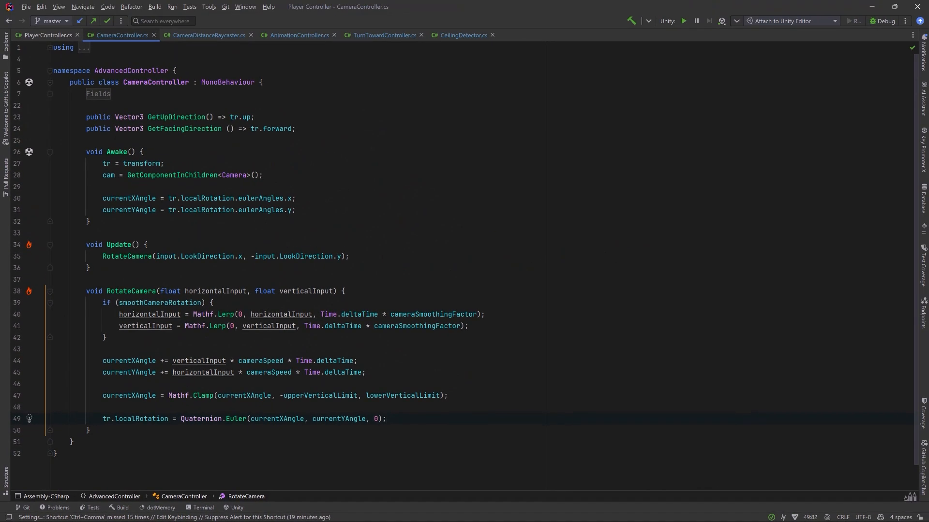
- In CameraDistanceRaycaster, declare cameraTargetTransform, layerMask, minimumDistanceFromObstacles 0.1 and smoothingFactor 25
left_click(206, 35)
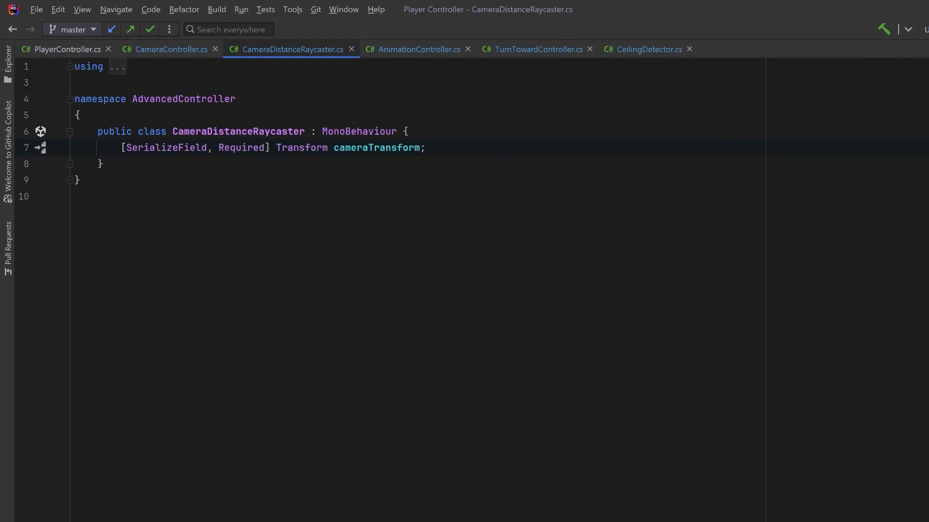
type("[SerializeField, Required] Transform cameraTargetTransform;")
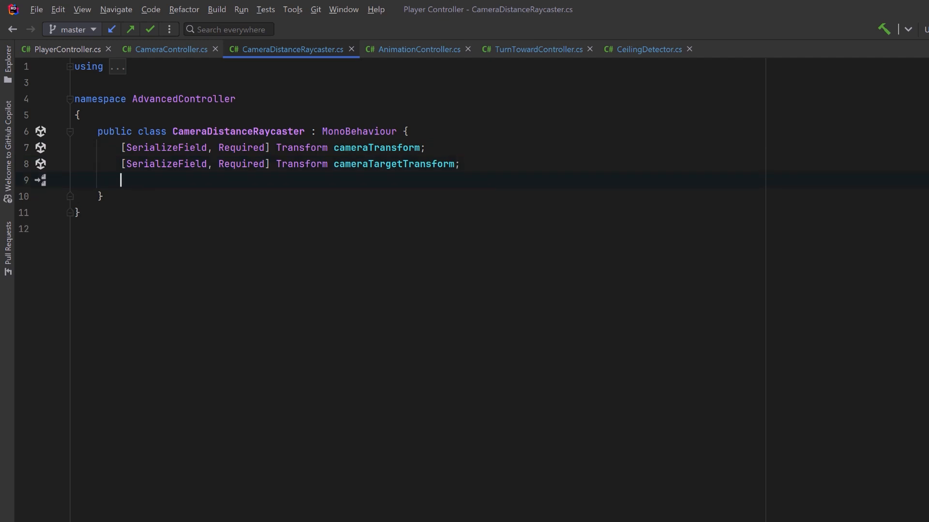
type("public LayerMask layerMask = ~0;")
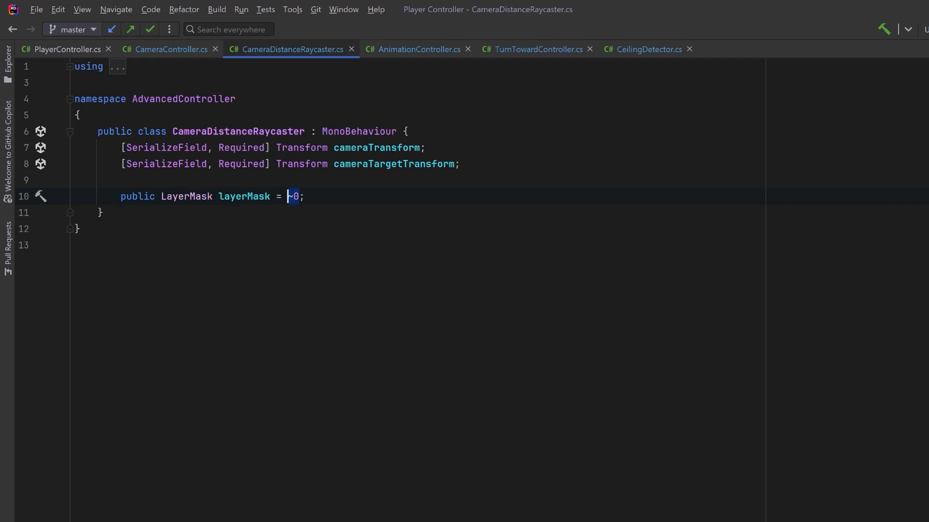
type("Physics.AllLayers")
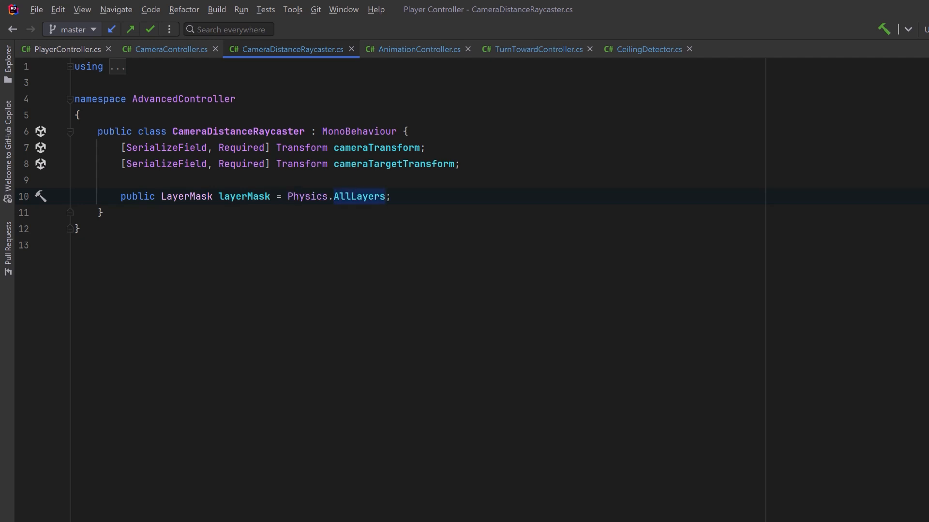
type("public float minimumDistanceFromObstacles = 0.1f;")
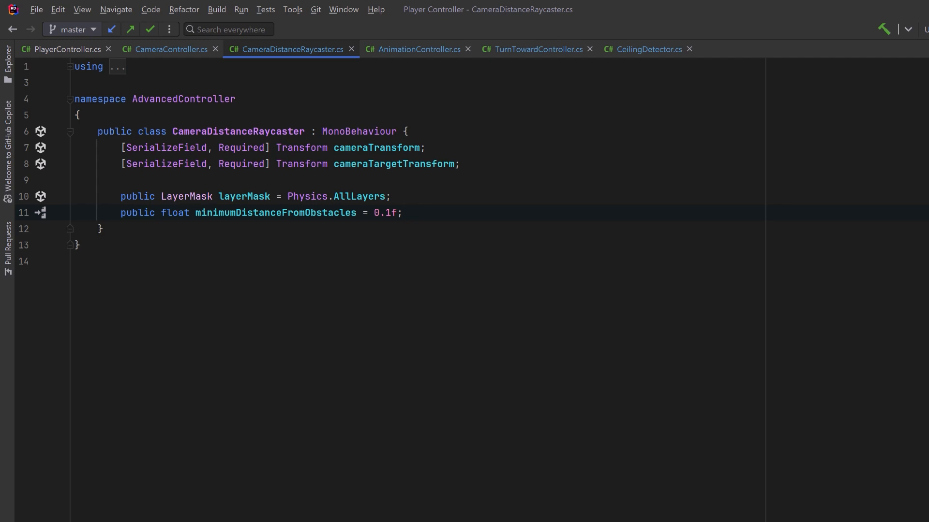
type("public float smoothingFactor = 25f;")
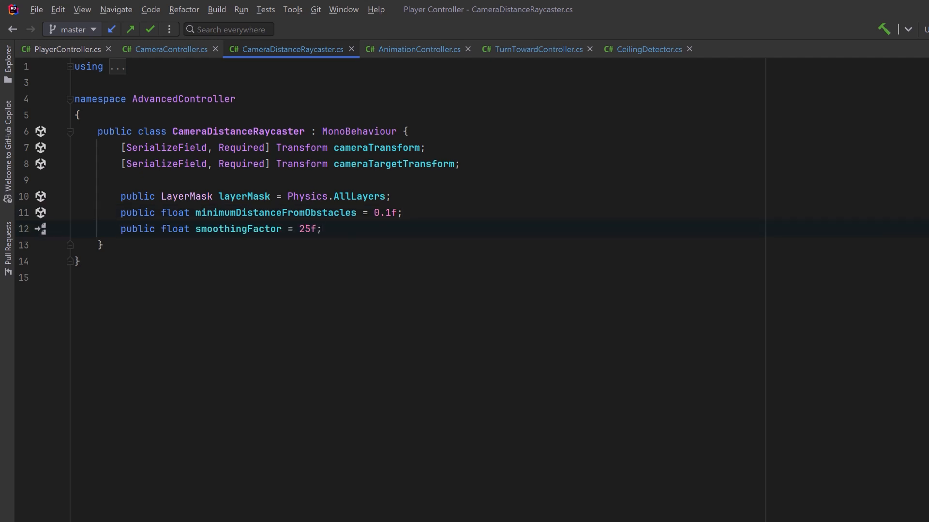
- Add tr and currentDistance, with Awake excluding Ignore Raycast and measuring the target distance
left_click(322, 230)
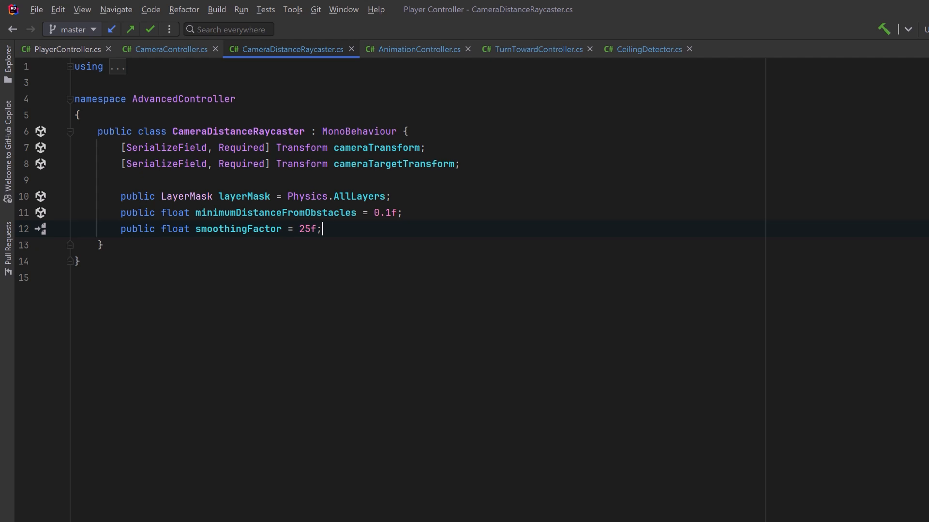
type("Transform tr;")
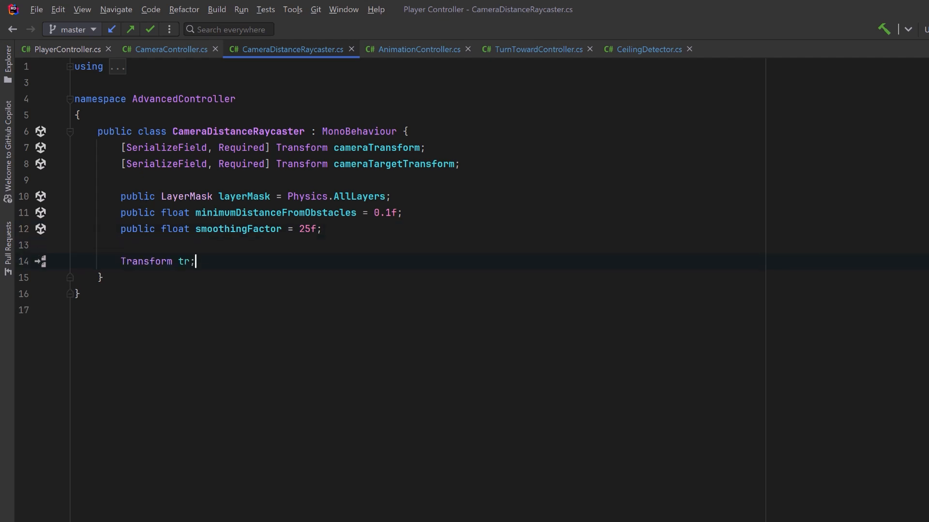
type("float currentDistance;")
type("void Awake() {")
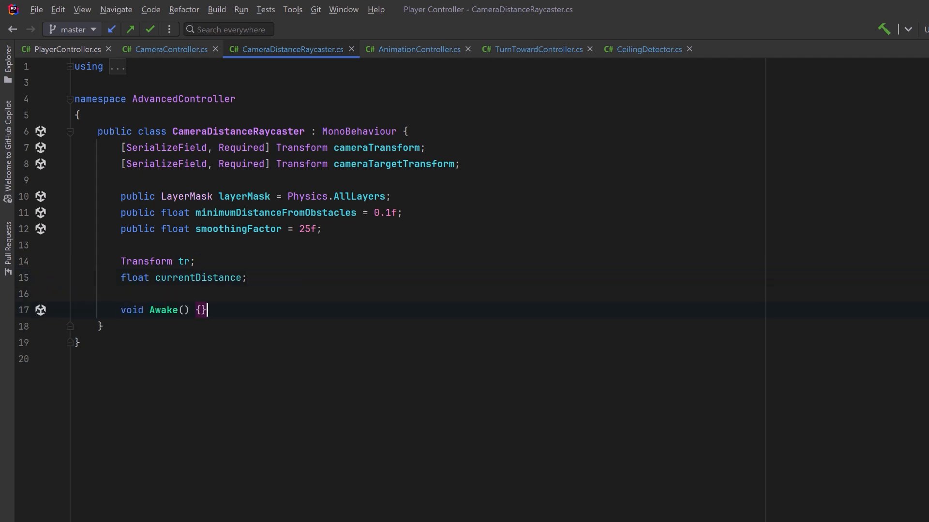
type("tr = transform;")
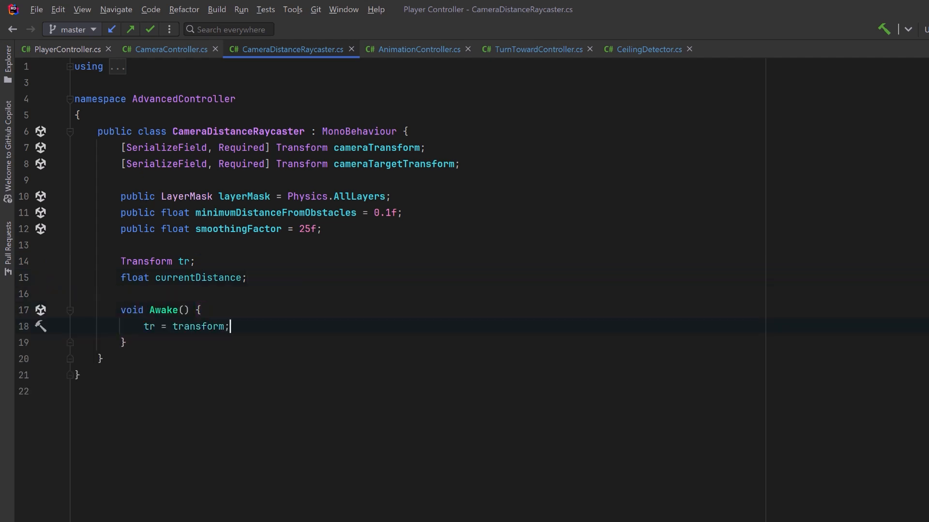
type("layerMask &= ~(1 << LayerMask.NameToLayer(\"Ignore Raycast\"));")
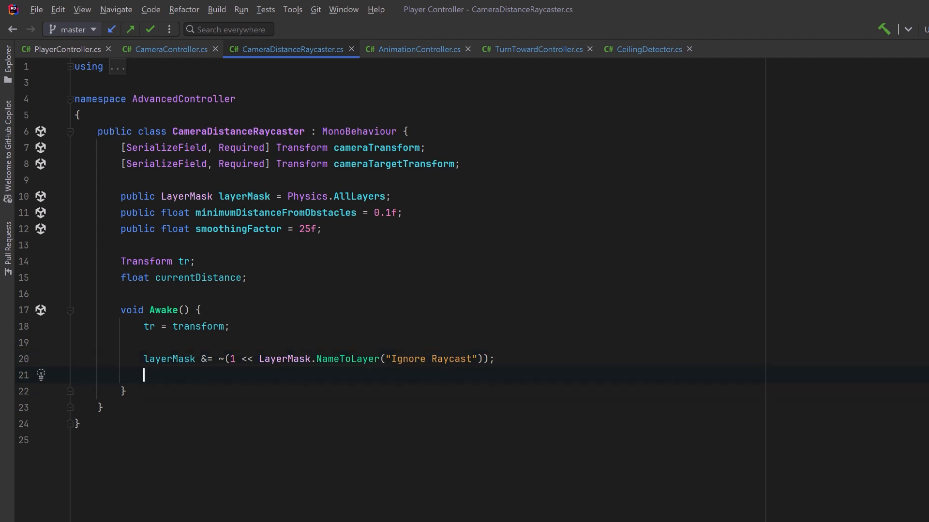
type("currentDistance = (cameraTargetTransform.position - tr.position).magnitude;")
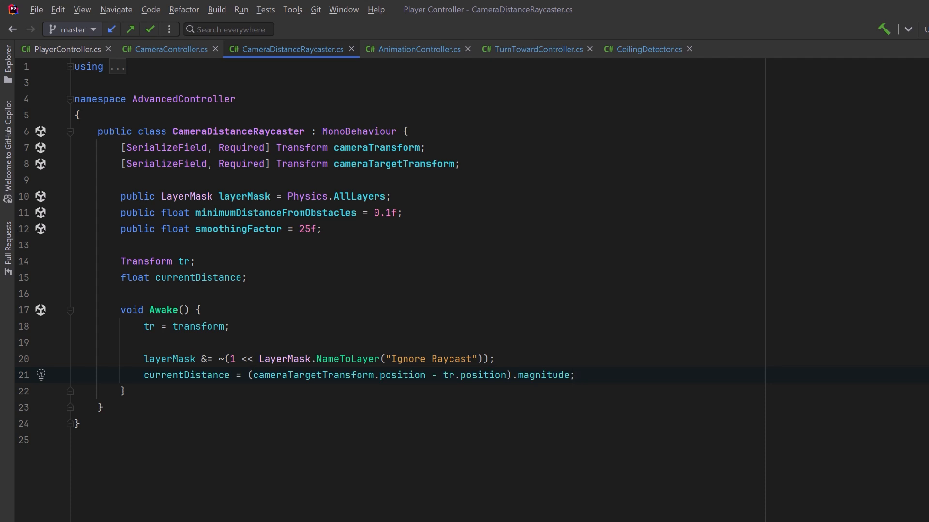
scroll("down", 3)
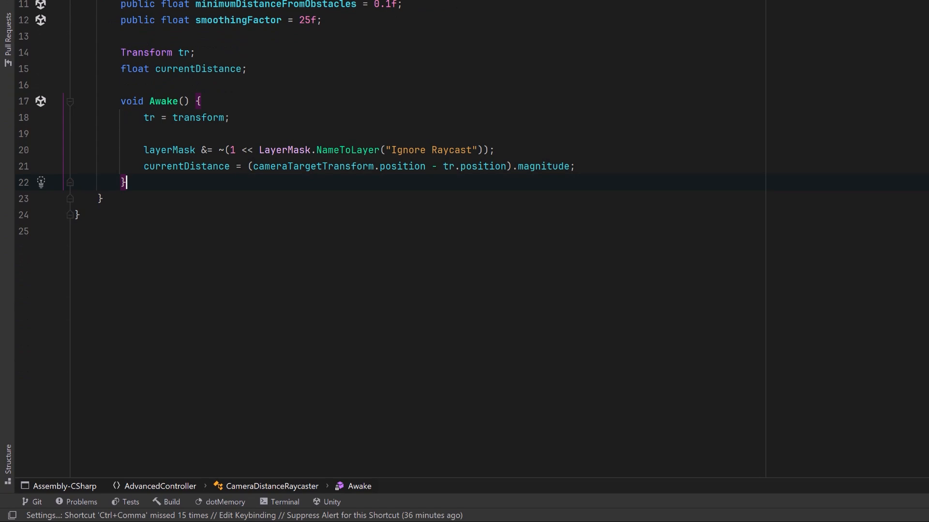
- Write LateUpdate computing castDirection and calling GetCameraDistance for the distance
type("void LateUpdate() {")
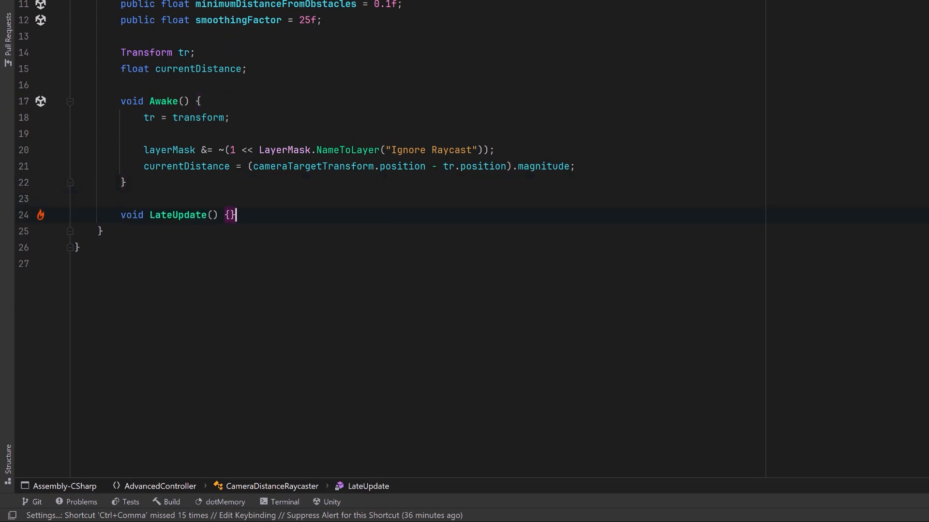
type("Vector3 castDirection = cameraTargetTransform.position - tr.position;")
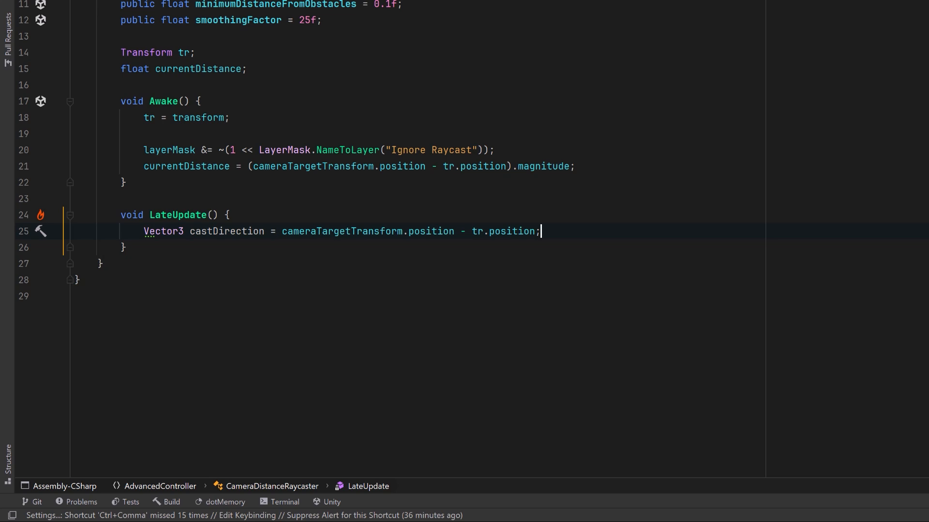
key("Enter")
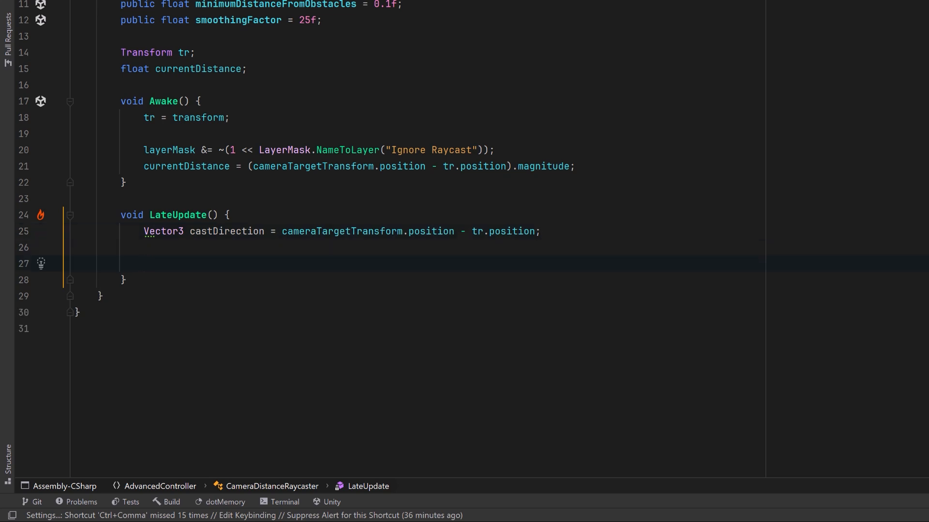
type("float distance = GetCameraDistance(castDirection);")
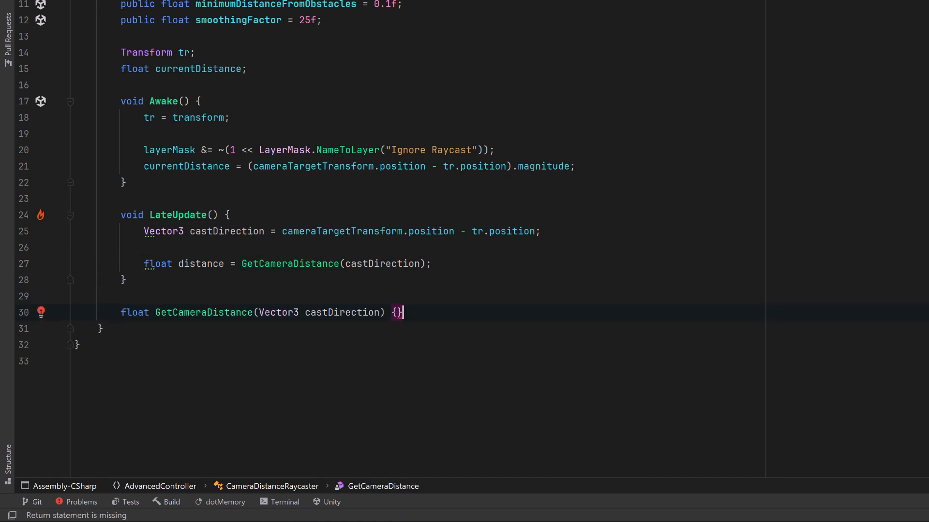
- Implement GetCameraDistance raycasting toward the target, returning hit distance or castDirection magnitude
key("enter")
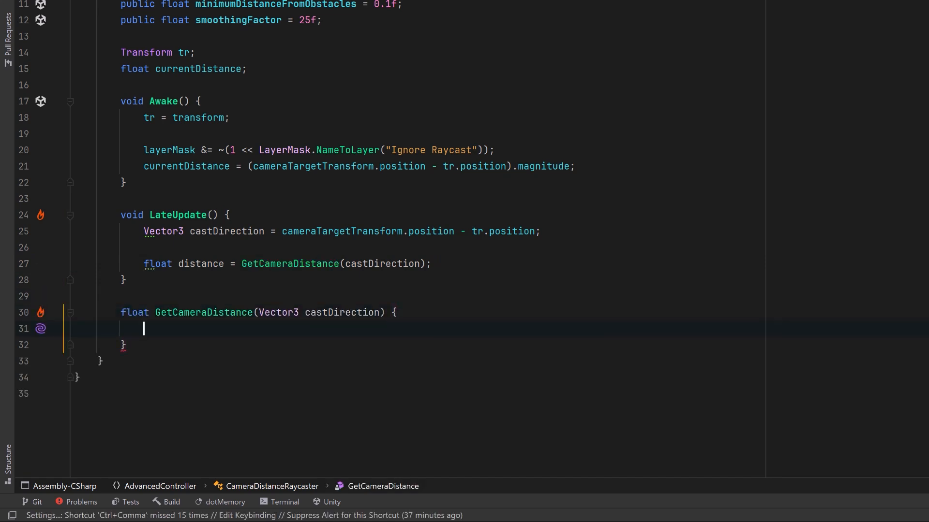
type("float distance = castDirection.magnitude + minimumDistanceFromObstacles;")
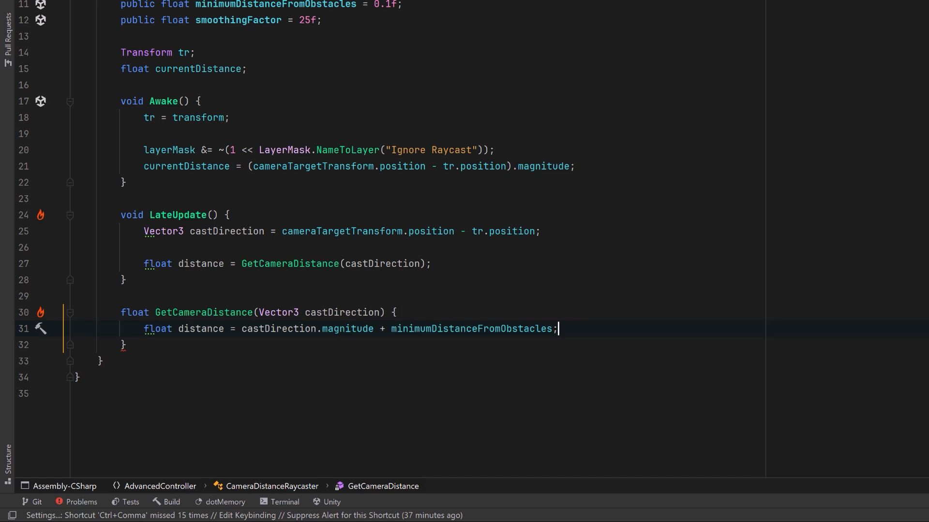
type("if (Physics.Raycast(new Ray(tr.position, castDirection), out RaycastHit hit, distance, layerMask, QueryTriggerInteraction.Ignore)) {")
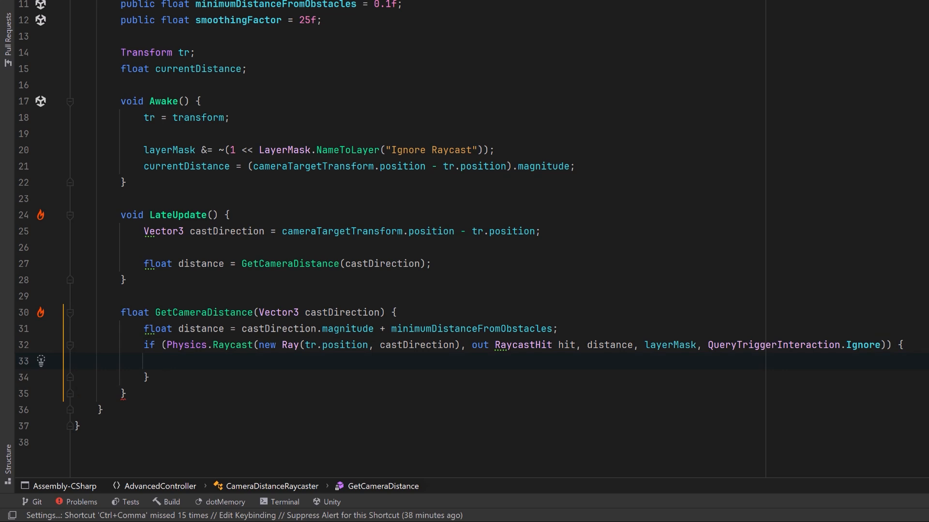
type("return Mathf.Max(0f, hit.distance - minimumDistanceFromObstacles);")
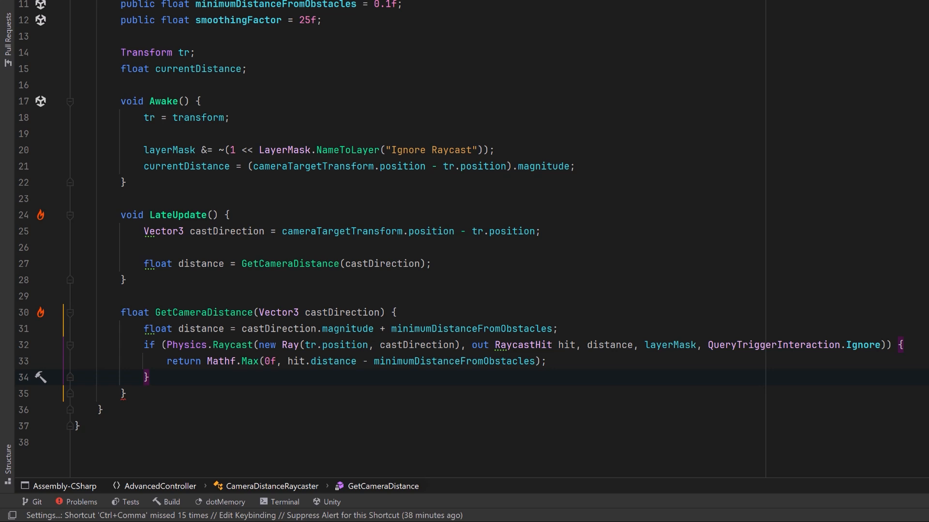
type("return castDirection.magnitude;")
type("currentDistance = Mathf.Lerp(currentDistance, distance, Time.deltaTime * smoothingFactor);")
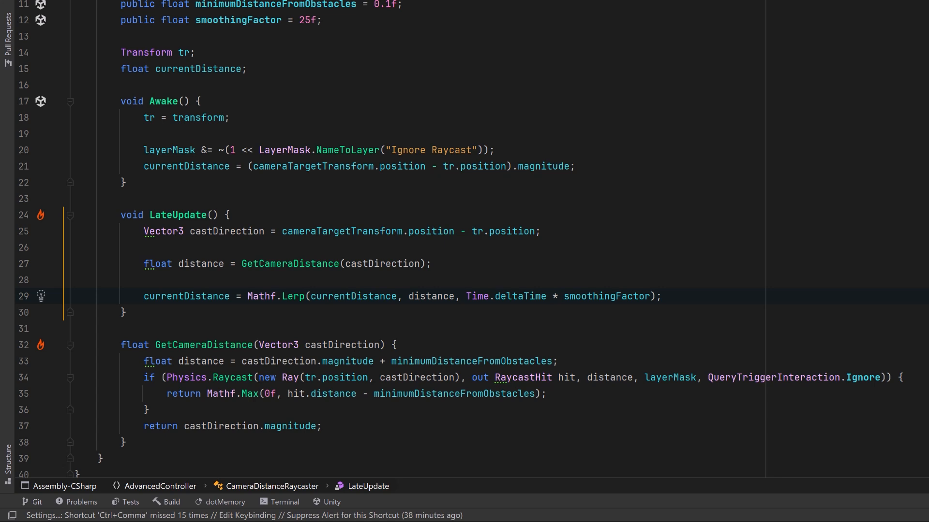
- Place cameraTransform at tr.position plus normalized castDirection times currentDistance
key("enter")
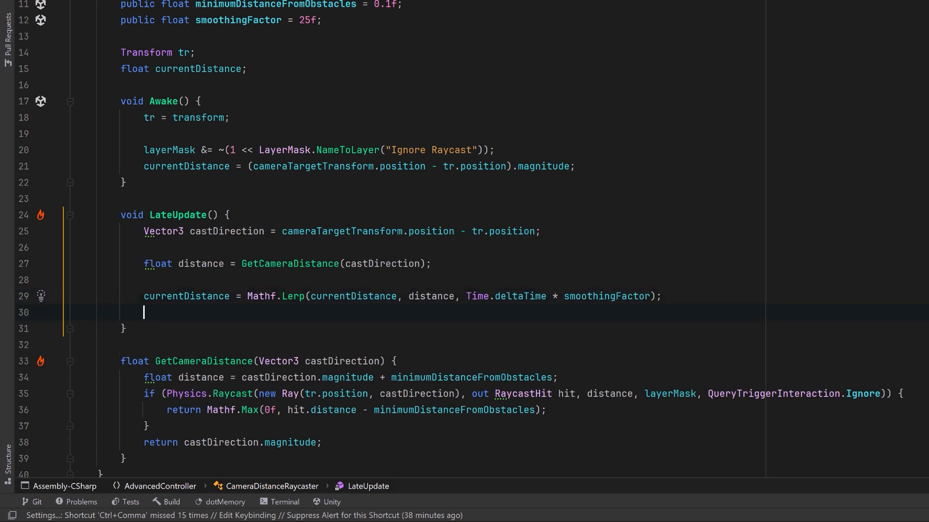
type("cameraTransform.position = tr.position + castDirection.normalized * currentDistance;")
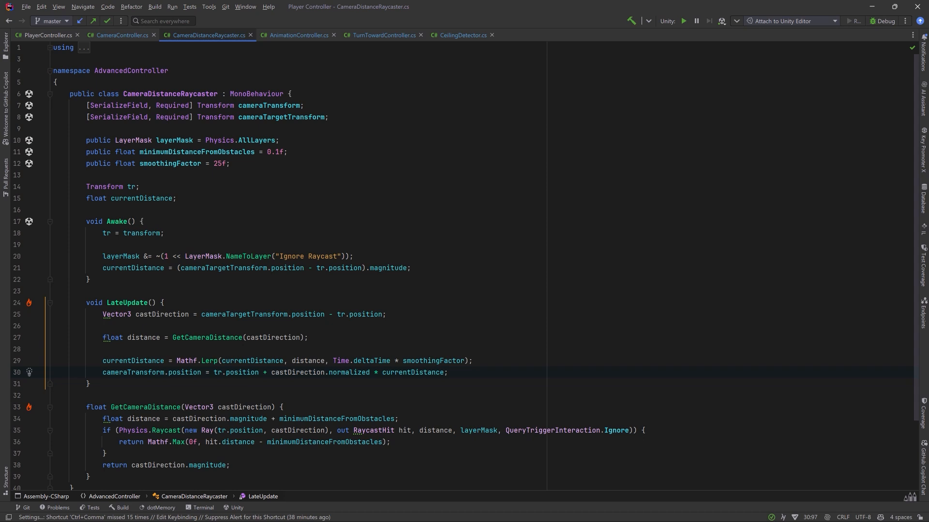
left_click(381, 35)
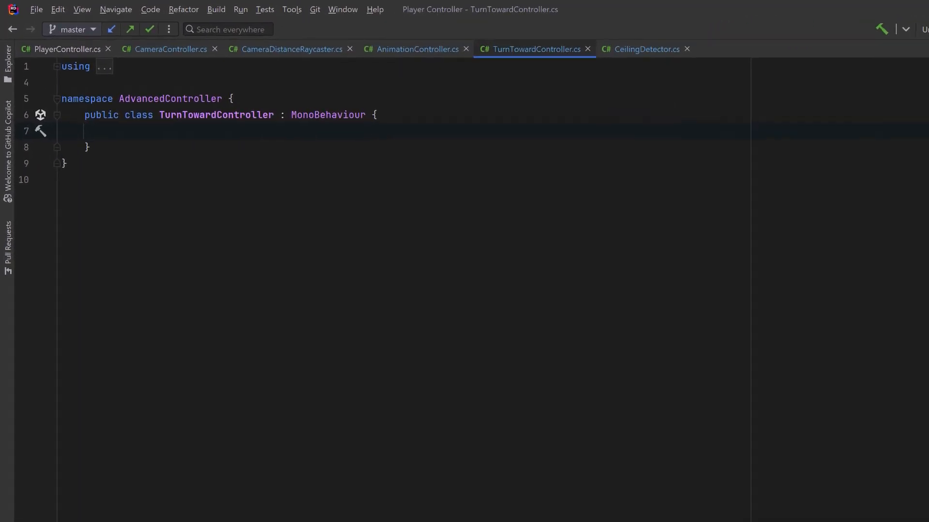
- Declare required PlayerController, turnSpeed 50, tr, currentYRotation and const fallOffAngle 90
type("[SerializeField, Required] PlayerController controller;")
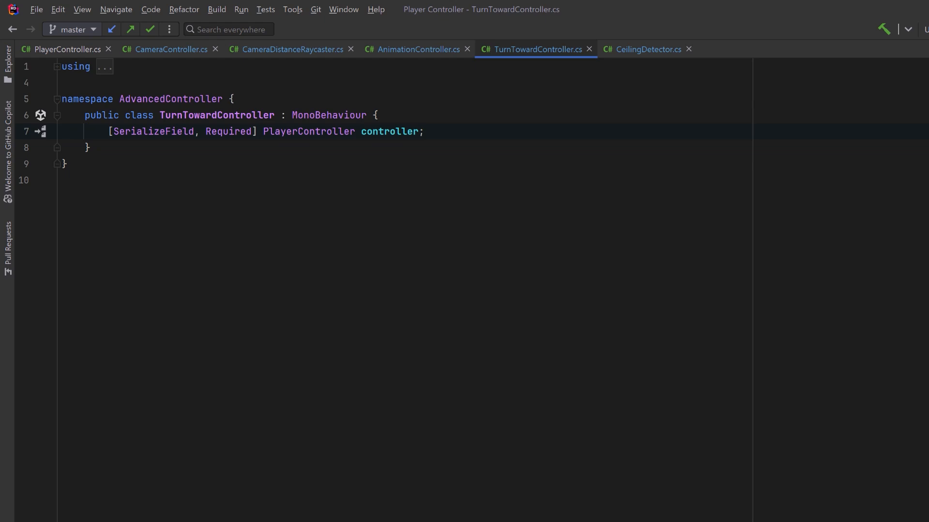
key("Enter")
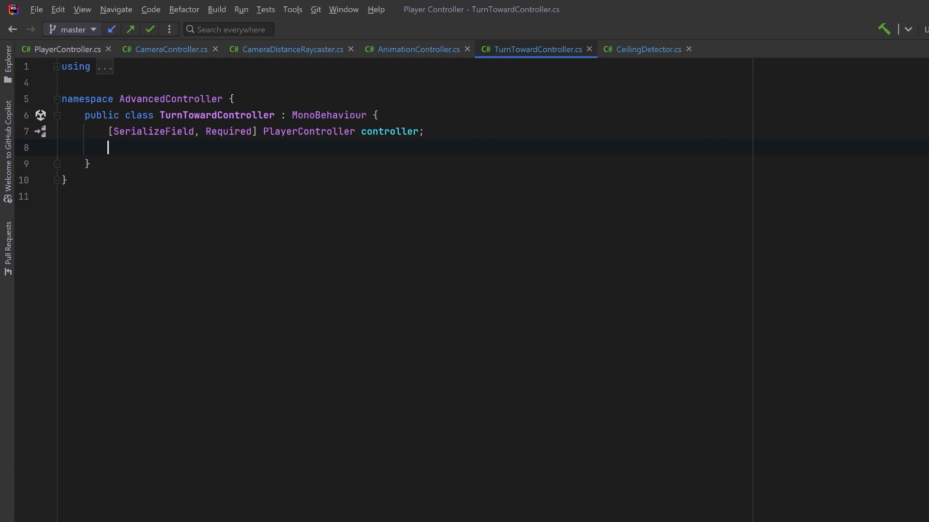
type("public float turnSpeed = 50f;")
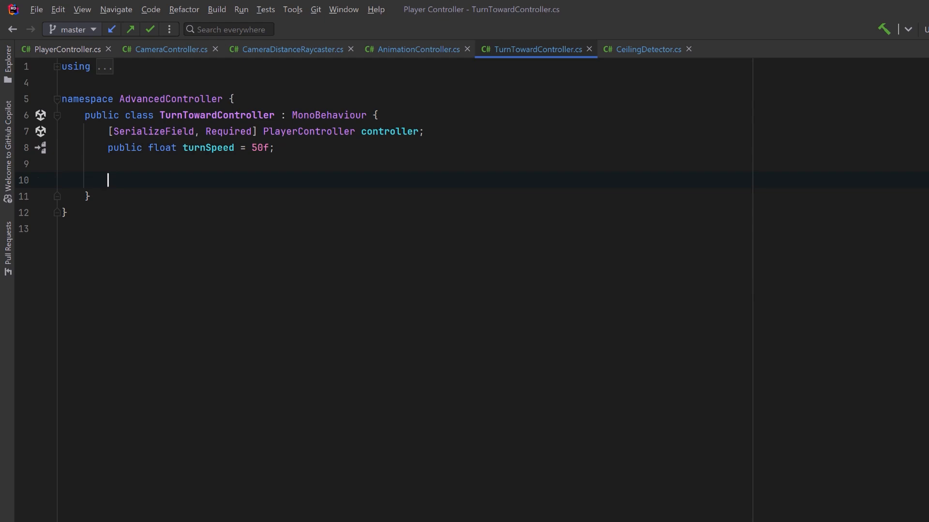
type("Transform tr;")
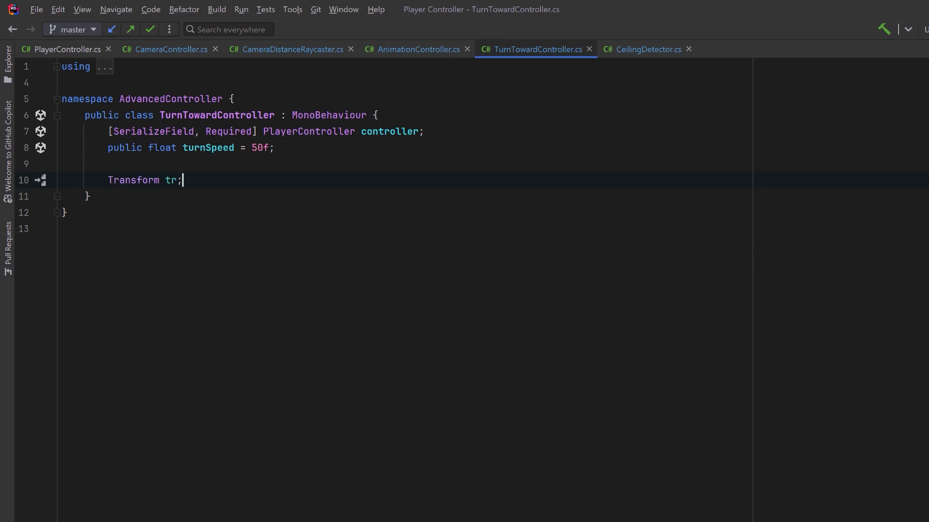
type("float currentYRotation;")
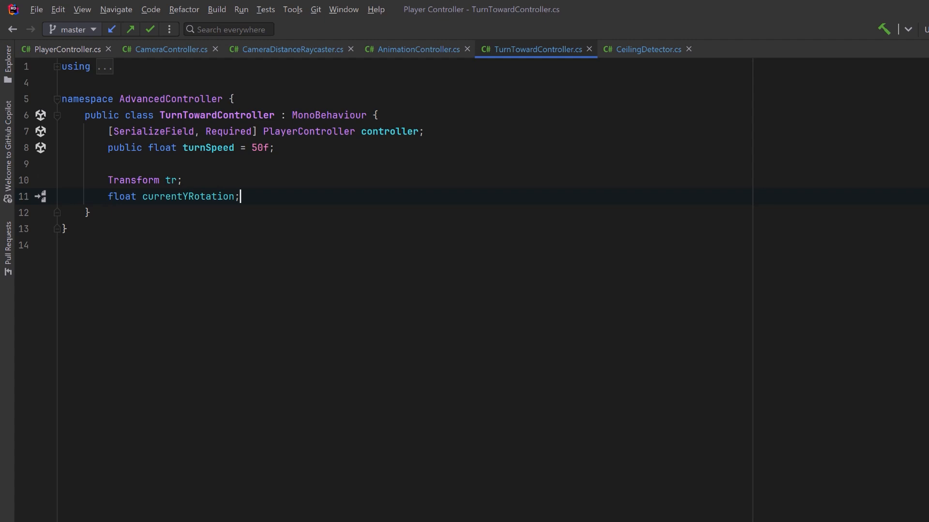
type("const float fallOffAngle = 90f;")
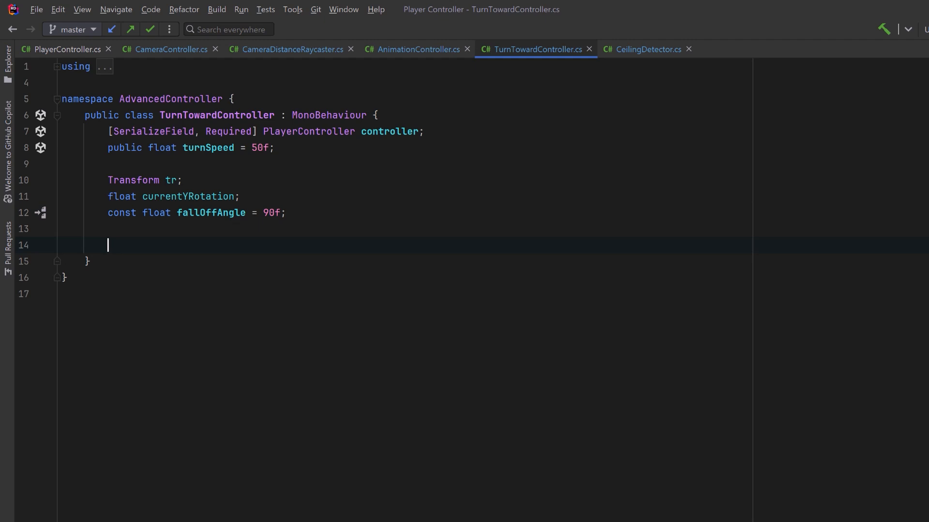
- Add Start caching tr and currentYRotation from localEulerAngles.y
type("void Start() {")
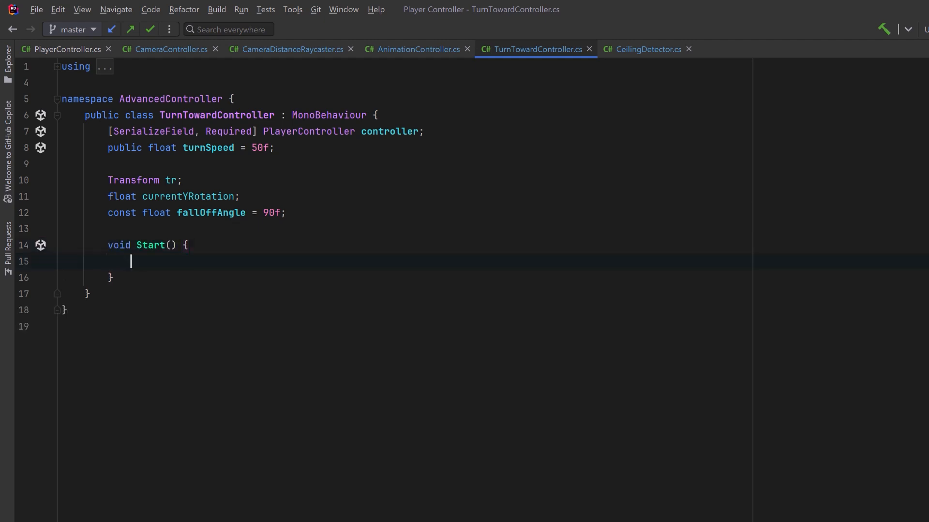
type("tr = transform;")
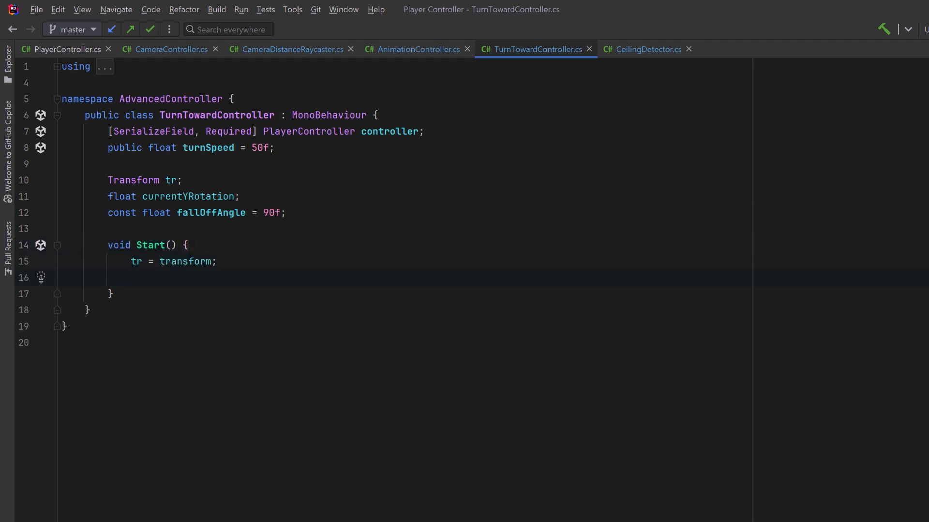
type("currentYRotation = tr.localEulerAngles.y;")
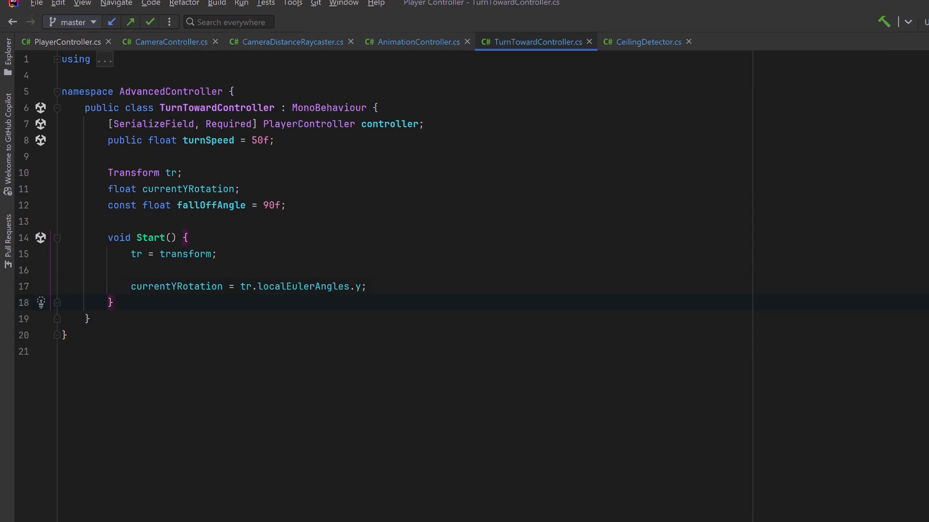
- Start LateUpdate projecting movement velocity onto the plane, returning if magnitude below 0.001
type("void LateUpdate() {")
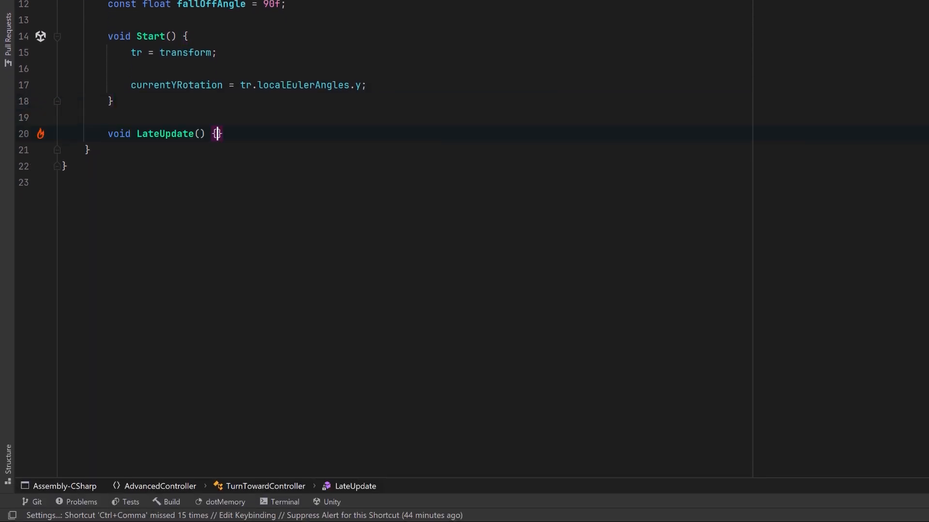
key("enter")
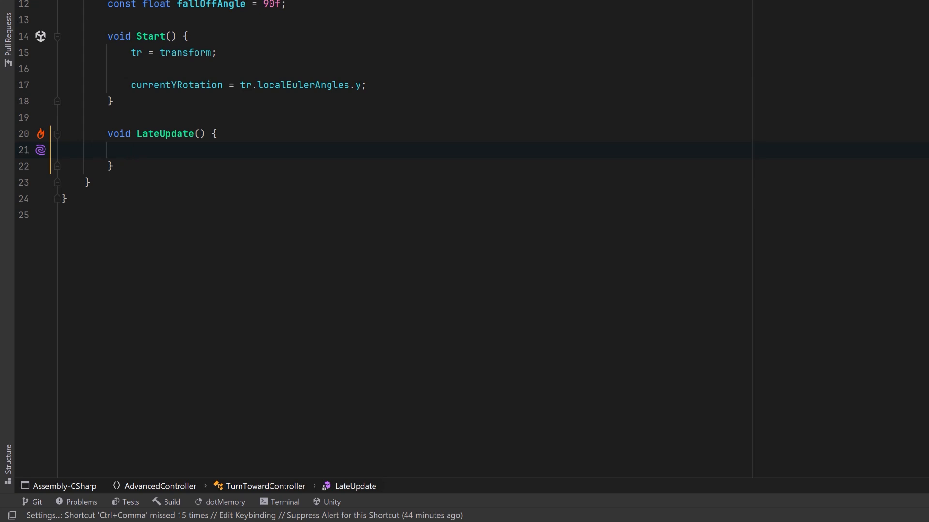
type("Vector3 velocity = Vector3.ProjectOnPlane(controller.GetMovementVelocity(), tr.parent.up);")
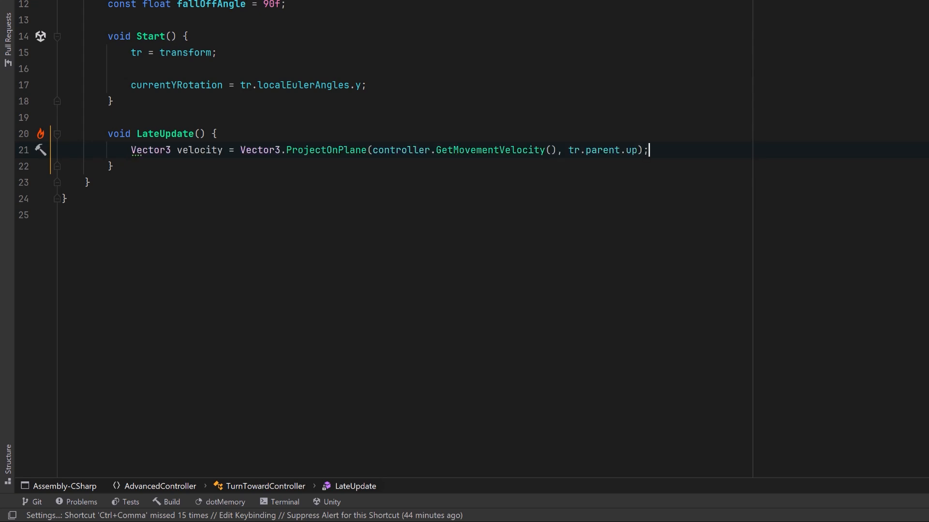
type("if (velocity.magnitude < 0.001f) return;")
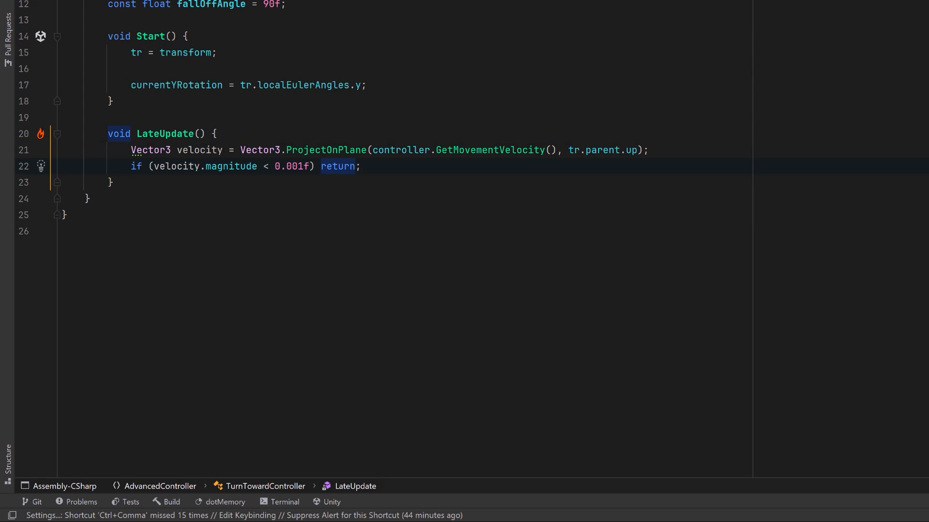
key("enter")
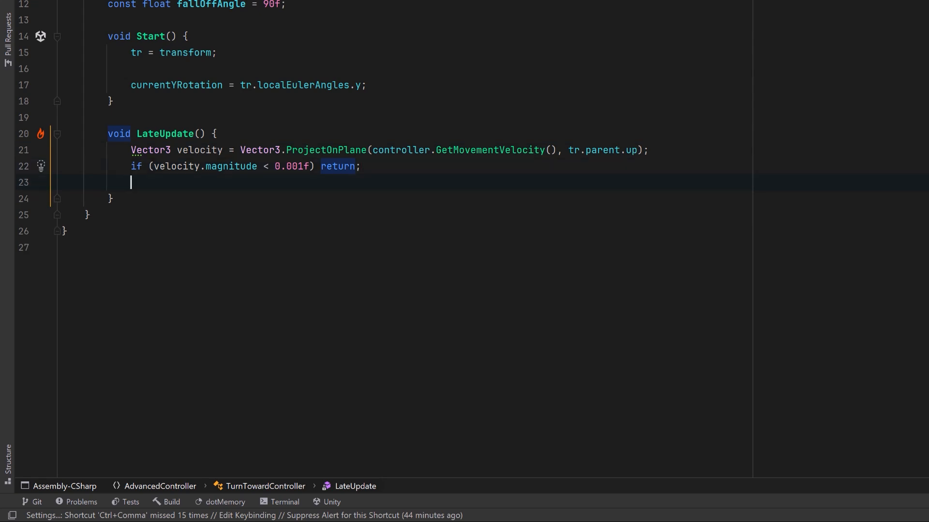
- Compute angleDifference and eased step, update currentYRotation, and apply it as localRotation
type("float angleDifference = VectorMath.GetAngle(tr.forward, velocity.normalized, tr.parent.up);")
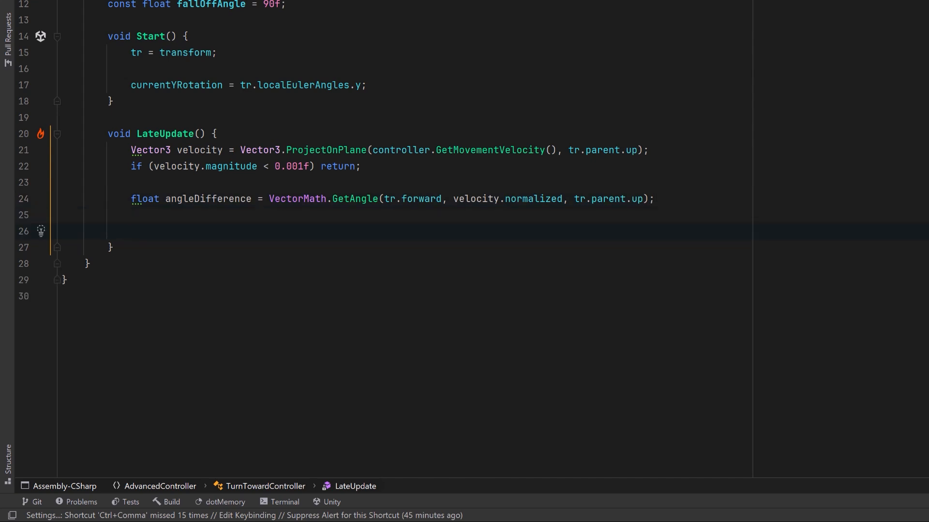
type("float step = Mathf.Sign(angleDifference) * Mathf.InverseLerp(0f, fallOffAngle, Mathf.Abs(angleDifference)) * Time.deltaTime * turnSpeed;")
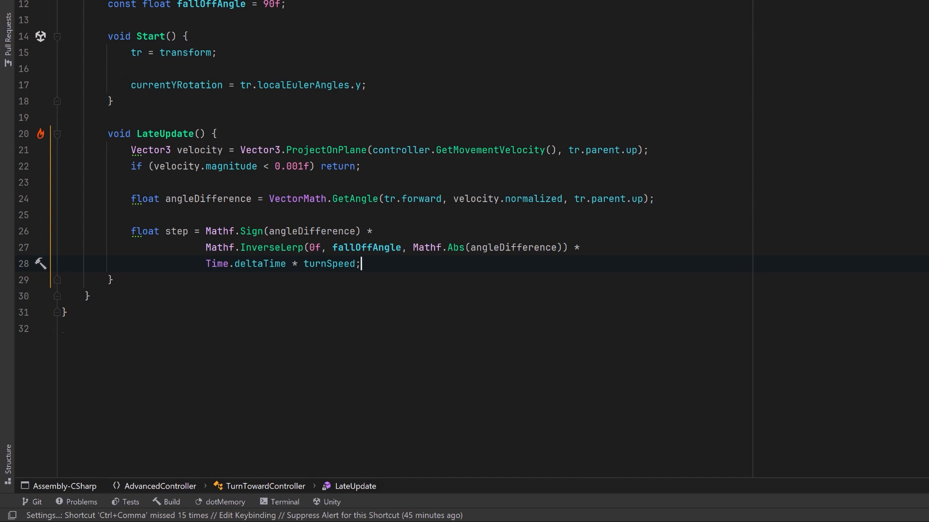
type("currentYRotation += Mathf.Abs(step) > Mathf.Abs(angleDifference) ? angleDifference : step;")
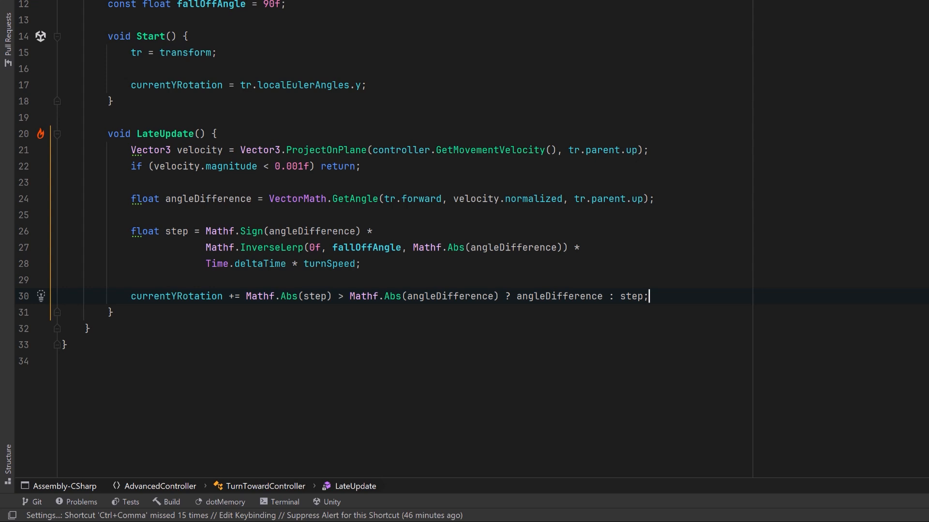
type("tr.localRotation = Quaternion.Euler(0f, currentYRotation, 0f);")
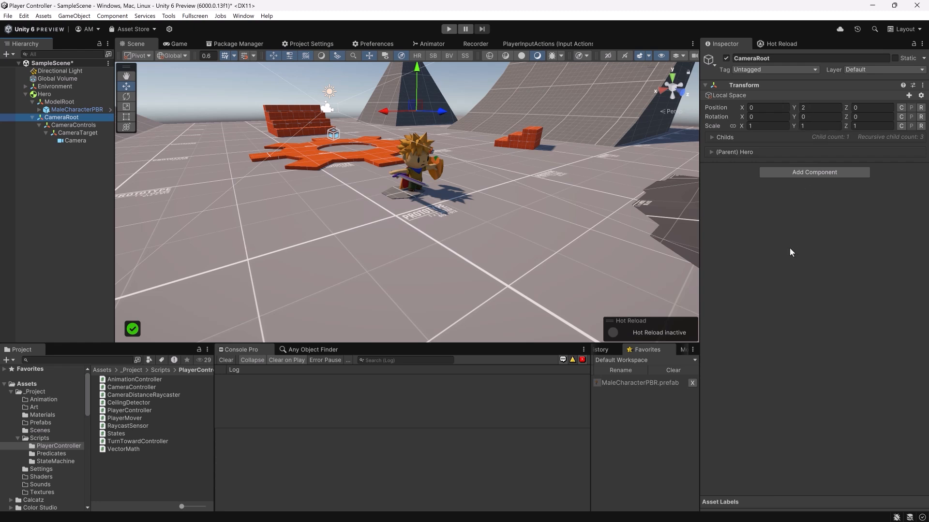
left_click(77, 132)
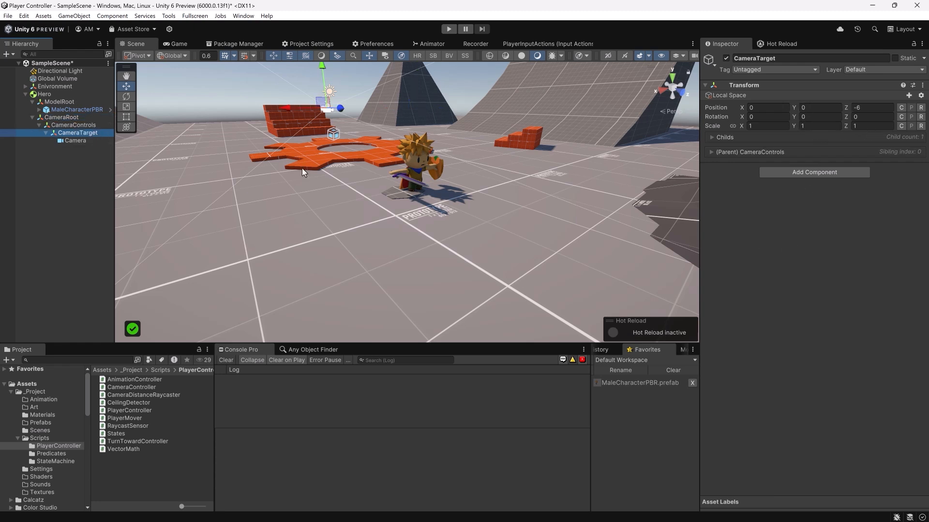
mouse_move(483, 150)
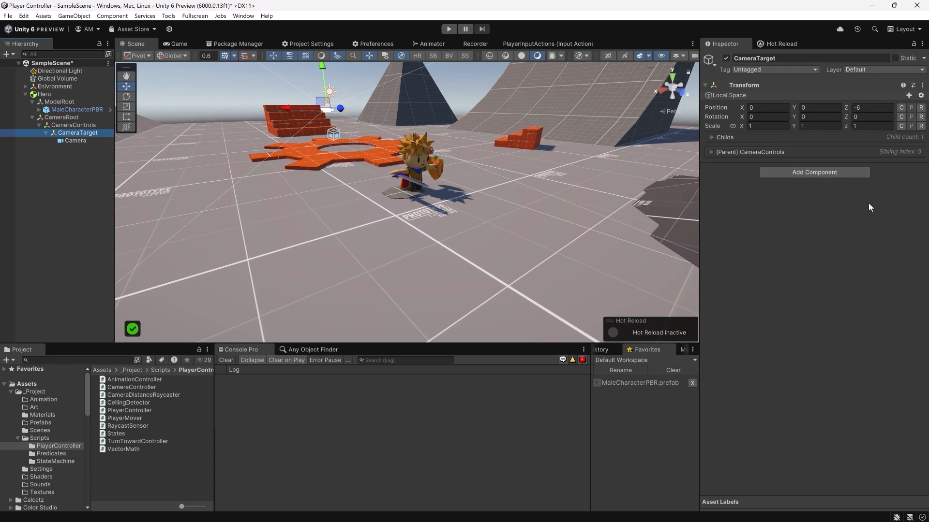
mouse_move(870, 201)
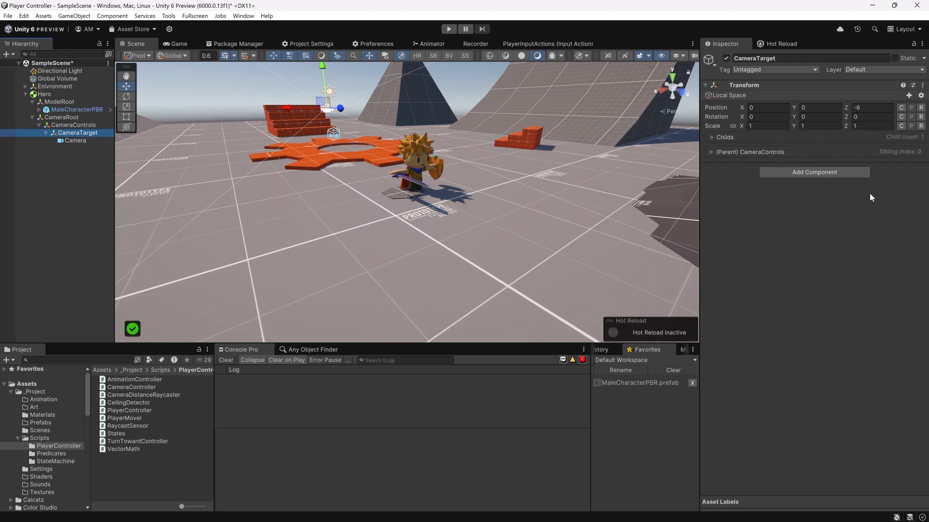
left_click(74, 125)
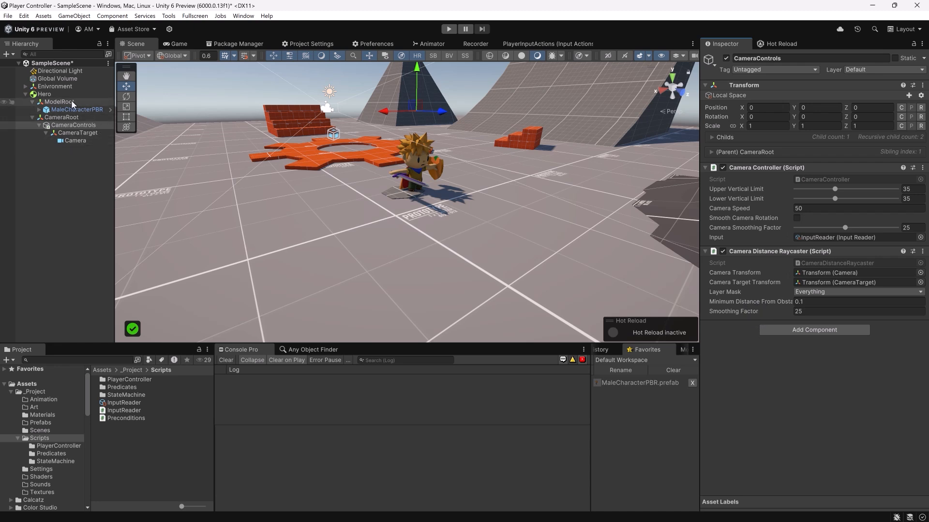
- Add Turn Toward Controller to ModelRoot and link the Hero's Player Controller
left_click(59, 101)
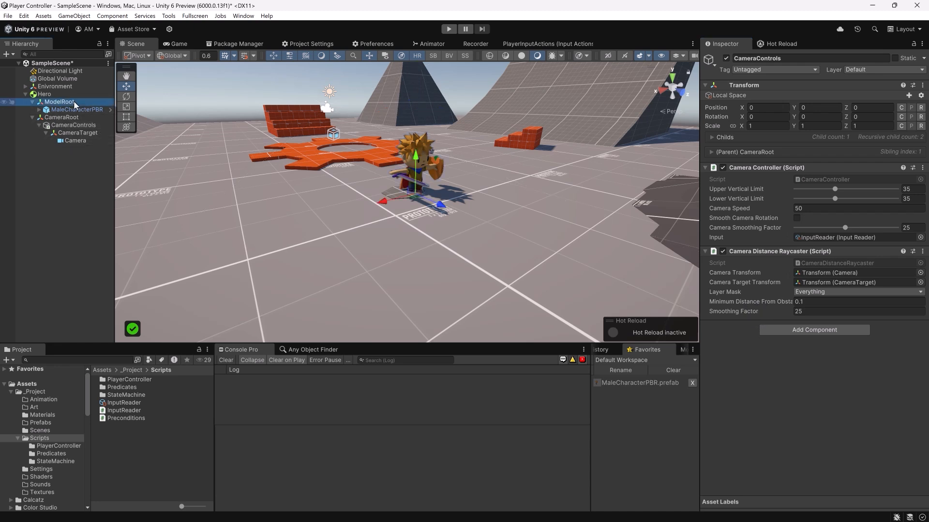
left_click(59, 101)
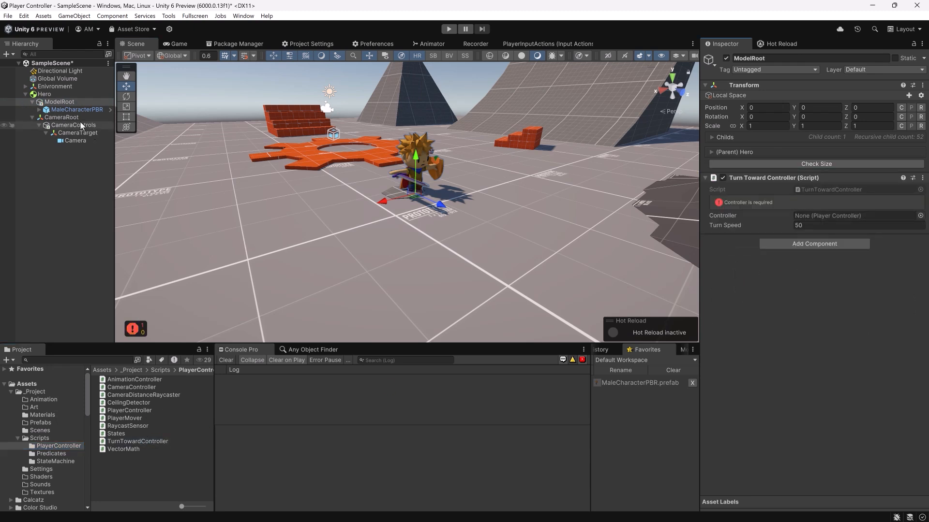
left_click(852, 215)
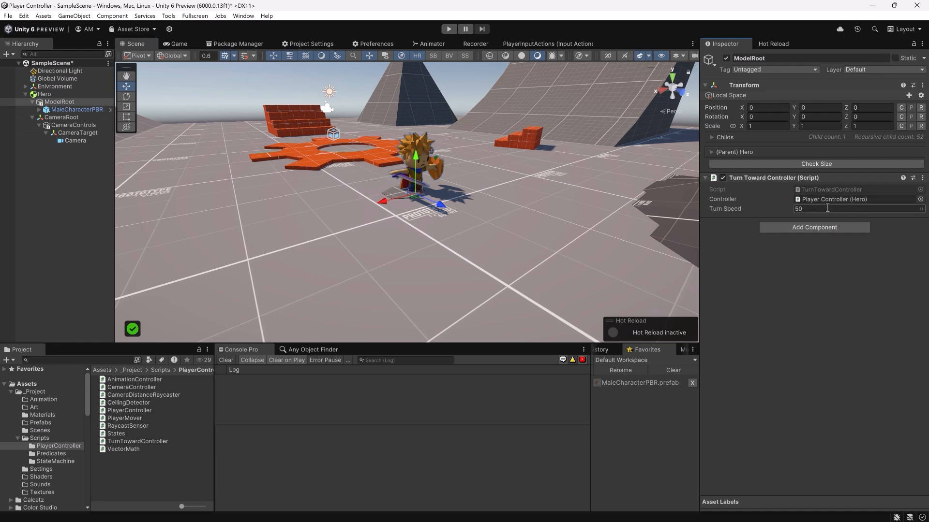
left_click(829, 208)
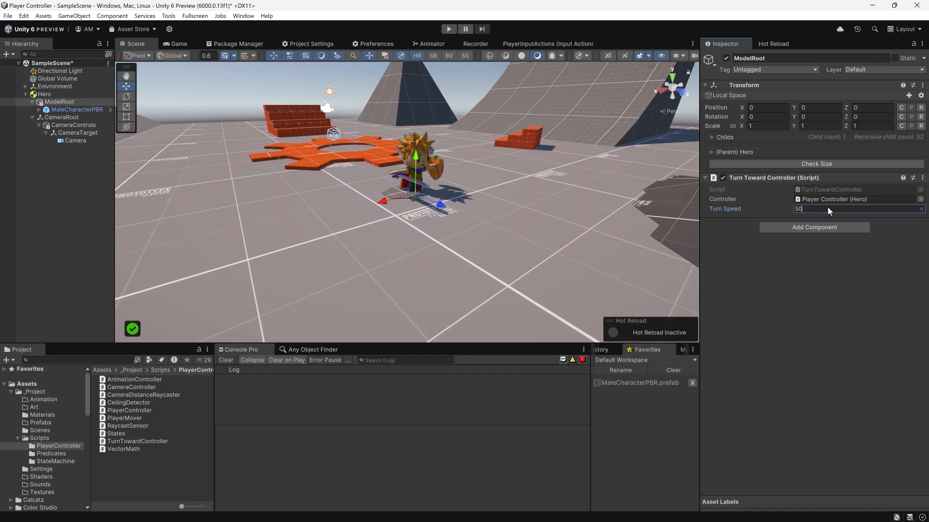
- Set Turn Speed to 500 and play the scene to watch the hero turn
left_click(449, 28)
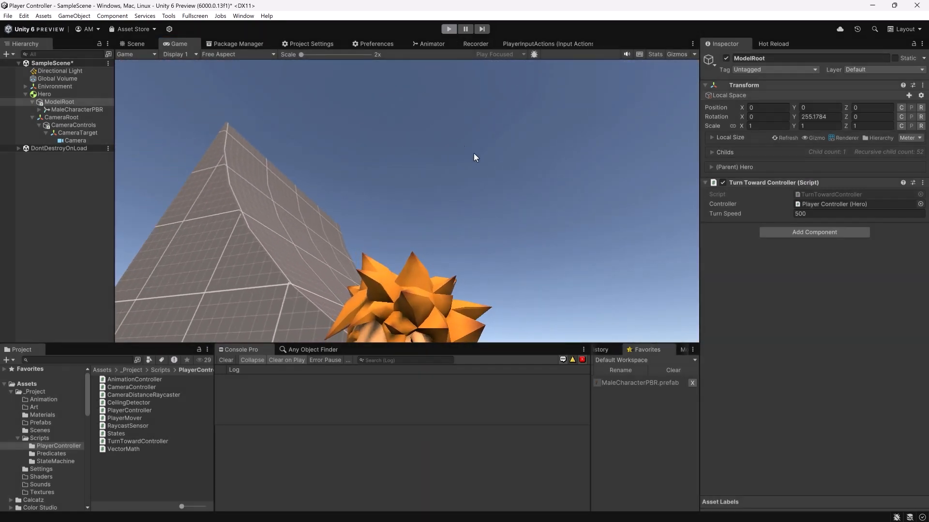
- Comment out the Physics.Raycast block in GetCameraDistance and add float sphereRadius = 0.5f
left_click(135, 43)
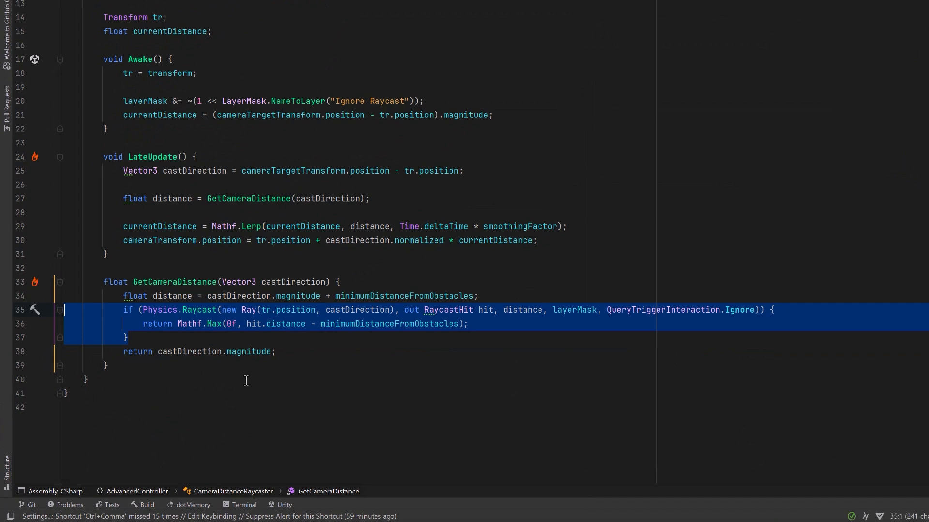
key("ctrl+/")
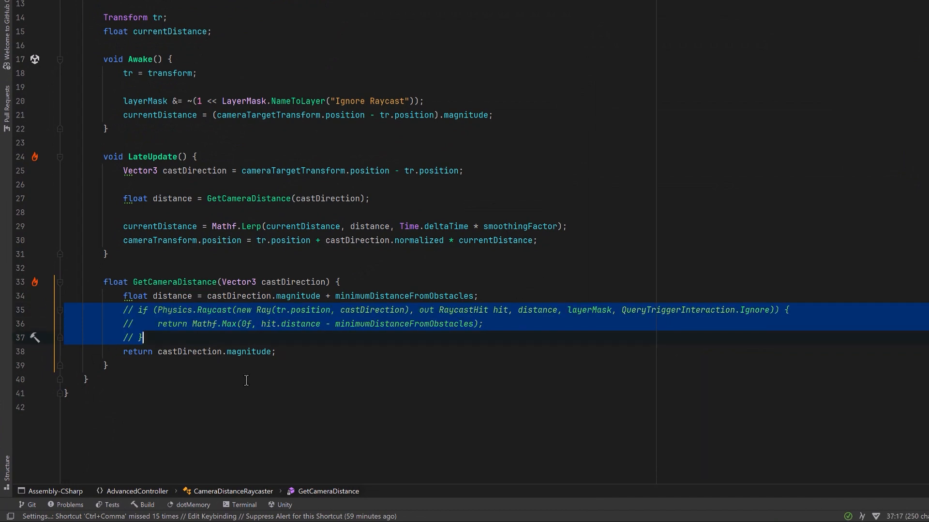
left_click(237, 338)
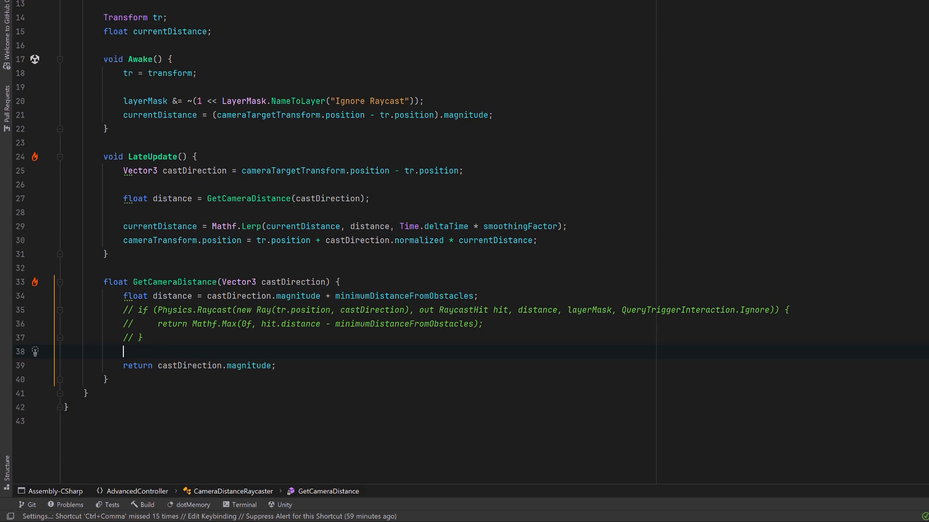
type("float sphereRadius = 0.5f;")
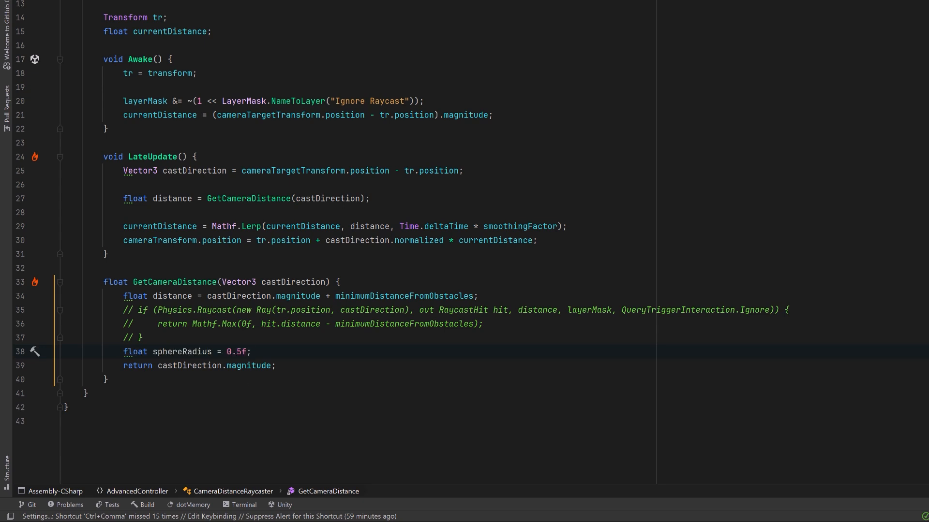
key("enter")
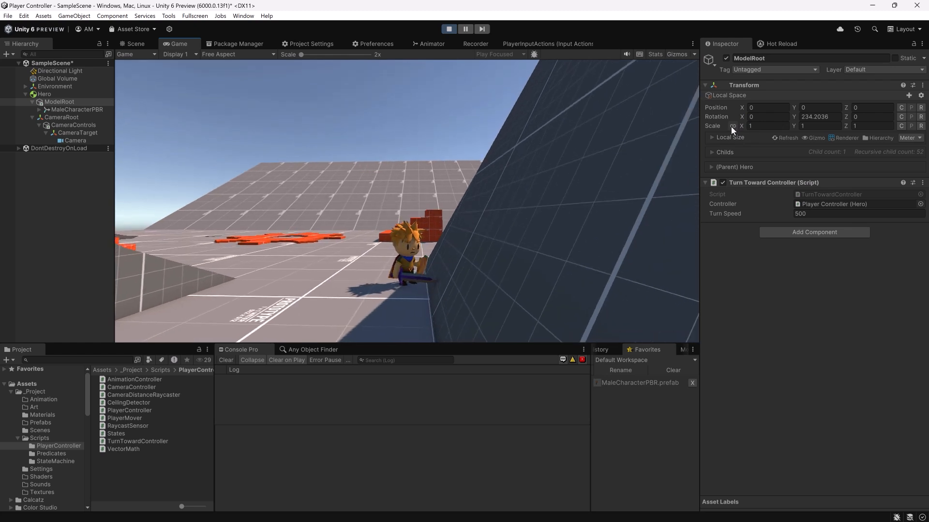
- After the wall-side camera test, switch to the empty CeilingDetector script in Rider
left_click(134, 43)
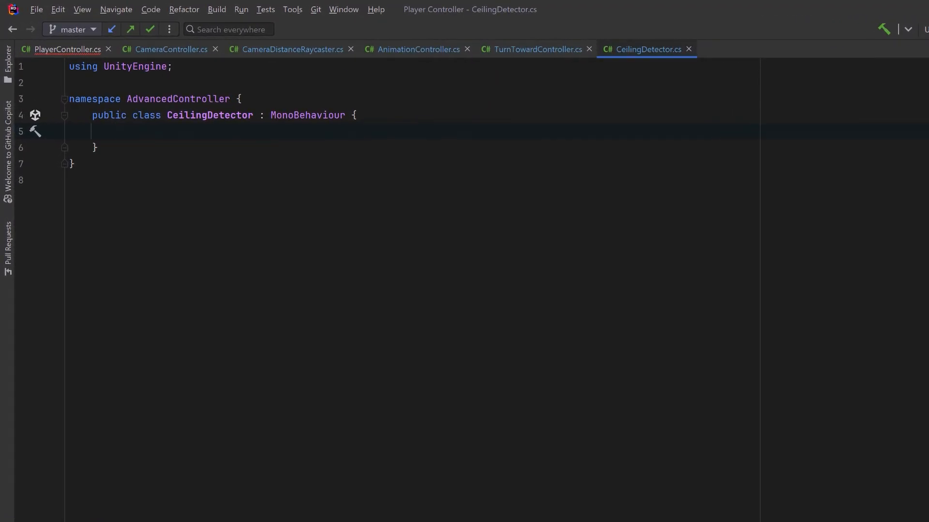
- Add ceilingAngleLimit = 10f, isInDebugMode and ceilingWasHit fields to CeilingDetector
type("public float ceilingAngleLimit = 10f;")
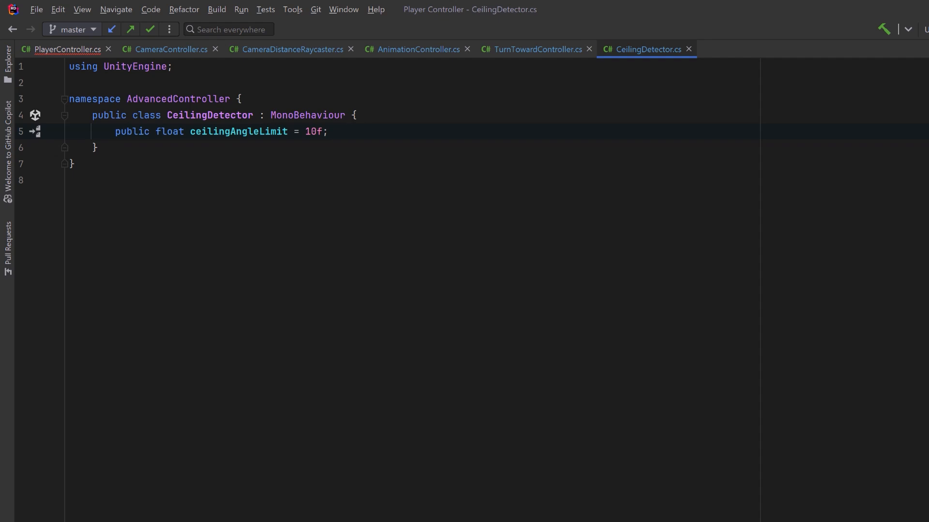
type("public bool isInDebugMode;")
type("float debugDrawDuration = 2.0f;")
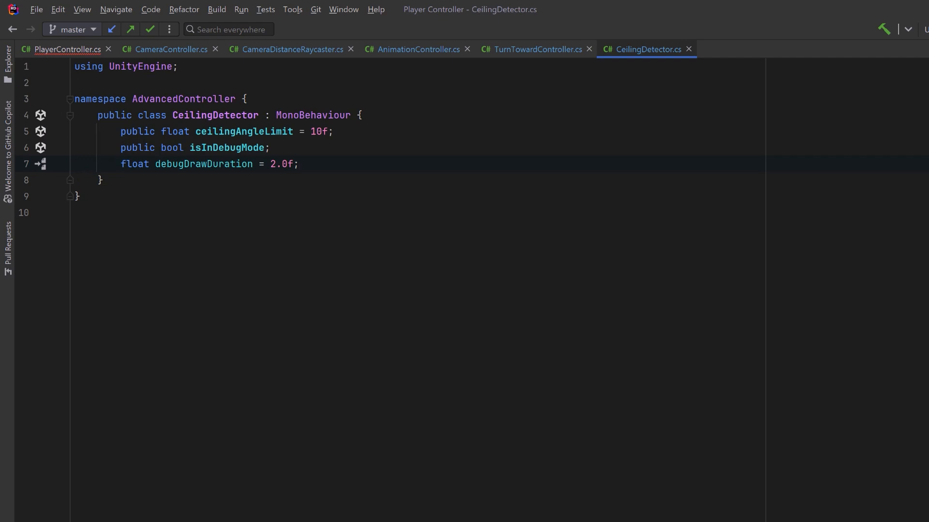
type("bool ceilingWasHit;")
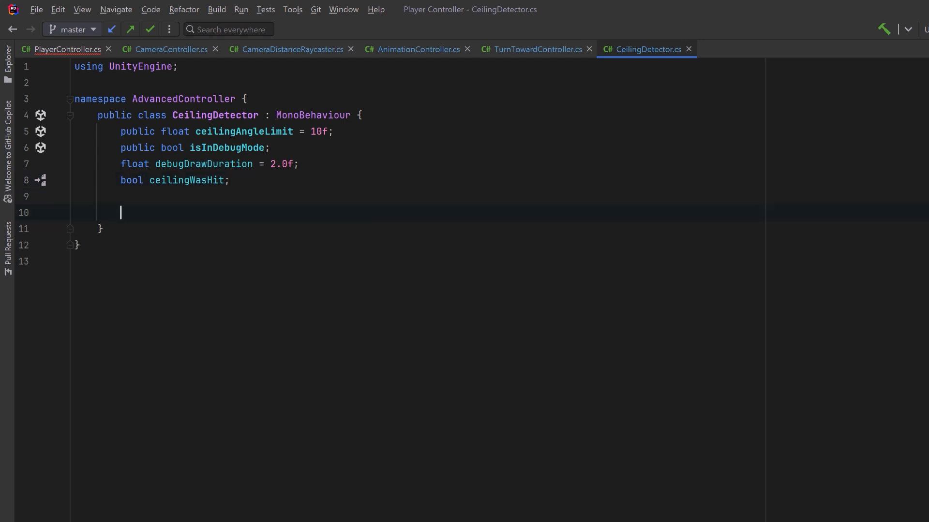
- Add OnCollisionEnter/Stay calling CheckForContact, which returns early when there are no contacts
type("void OnCollisionEnter(Collision collision) => CheckForContact(collision);")
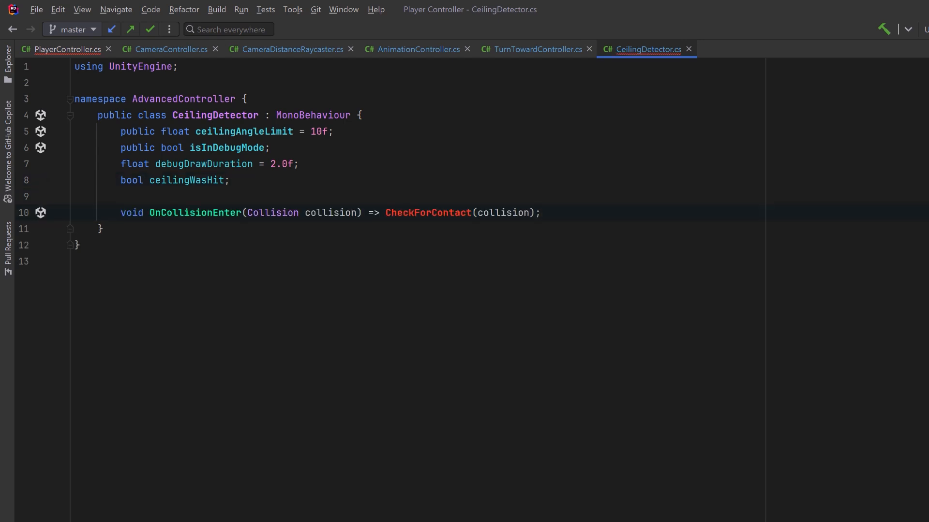
type("void OnCollisionStay(Collision collision) => CheckForContact(collision);")
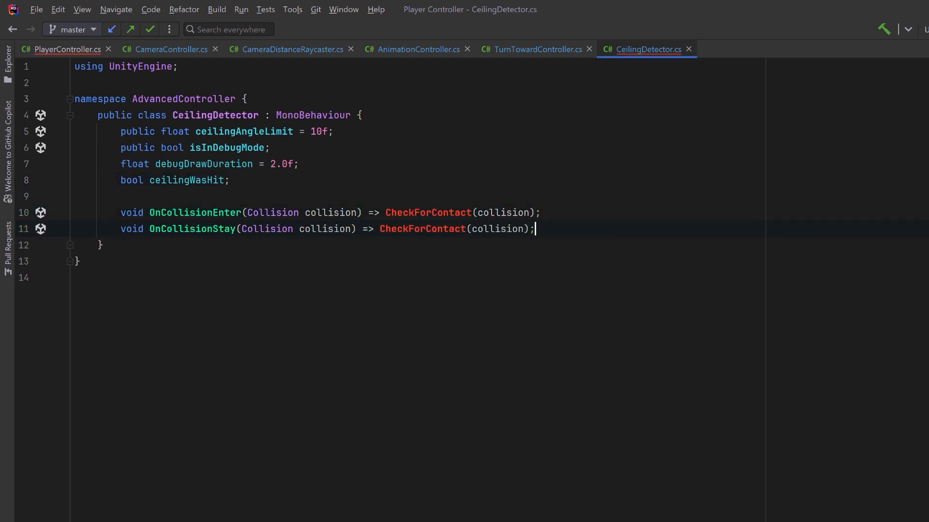
scroll("down", 3)
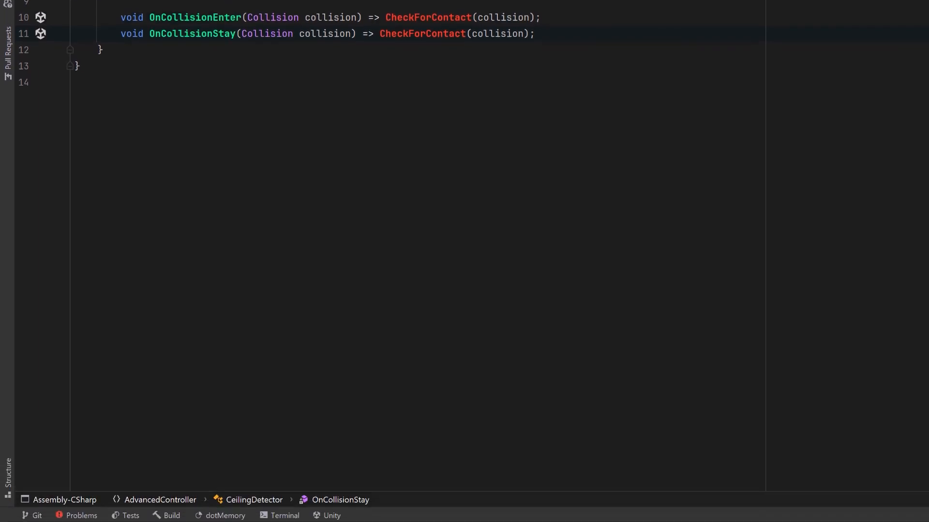
key("enter")
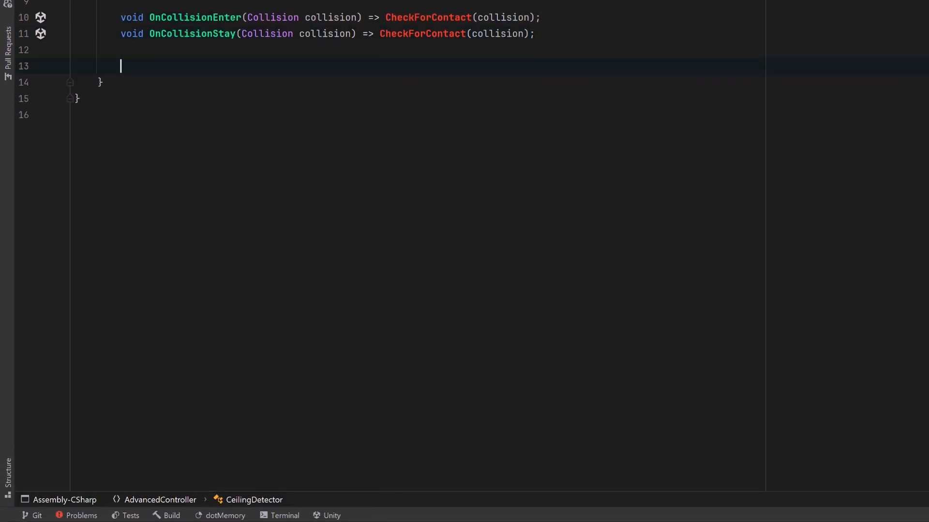
type("void CheckForContact(Collision collision) {")
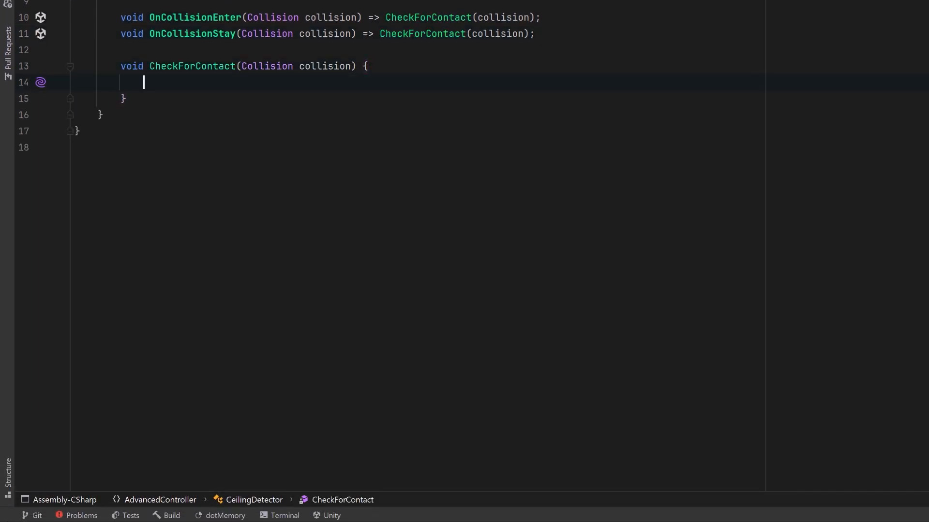
type("if (collision.contacts.Length == 0) return;")
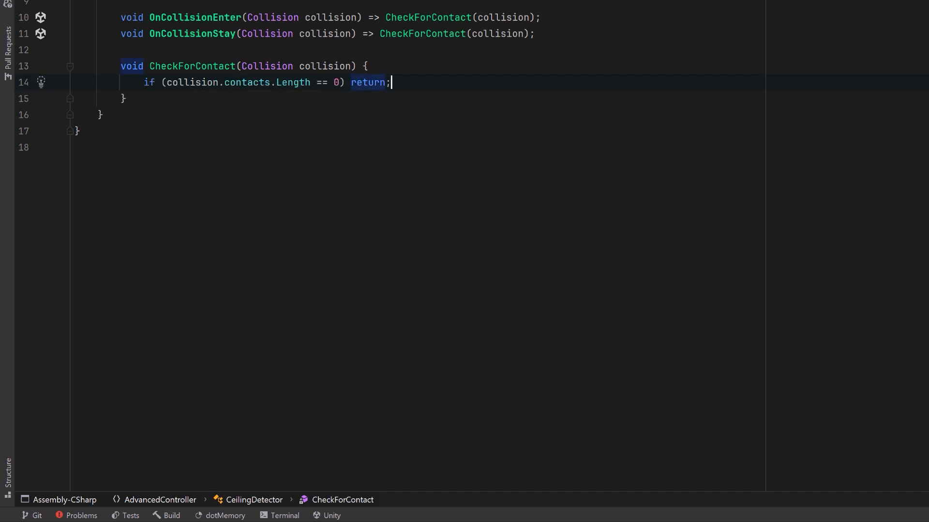
key("enter")
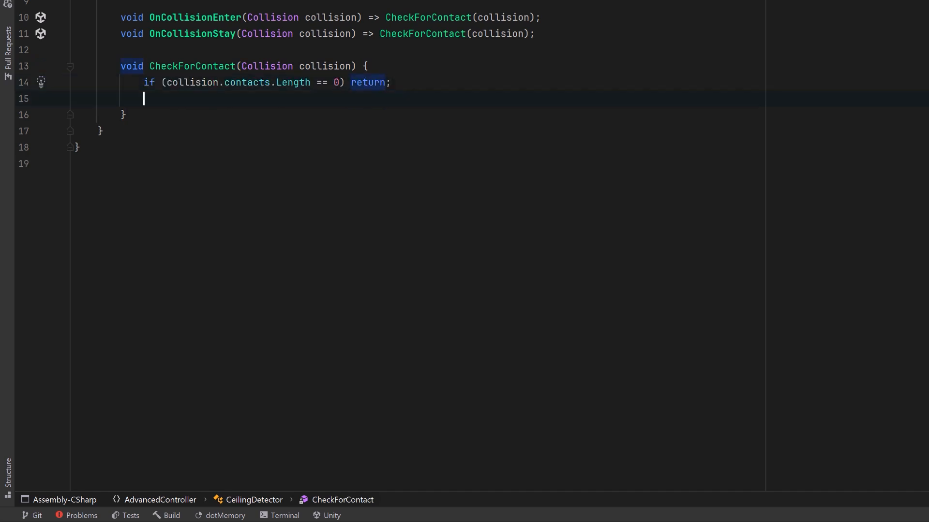
- Set ceilingWasHit when the contact angle is below ceilingAngleLimit; add HitCeiling() and Reset()
type("float angle = Vector3.Angle(-transform.up, collision.contacts[0].normal);")
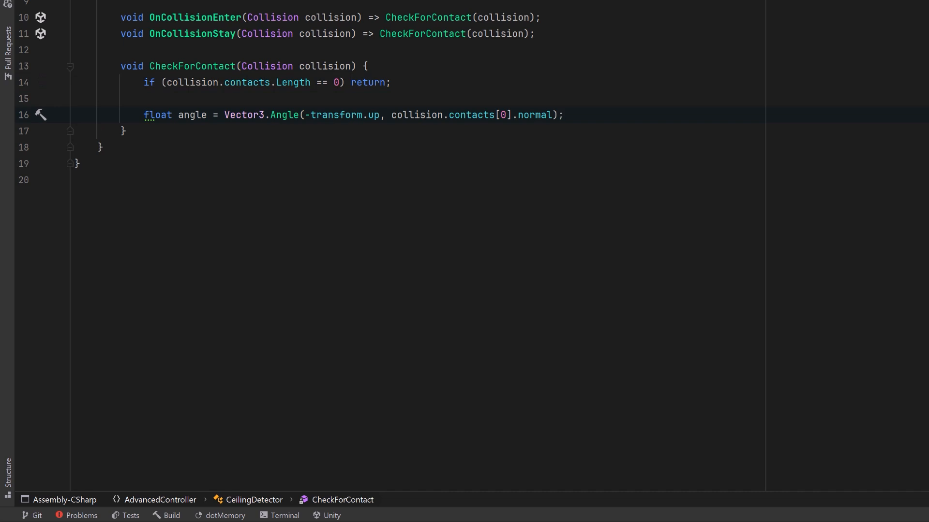
type("if (angle < ceilingAngleLimit) {")
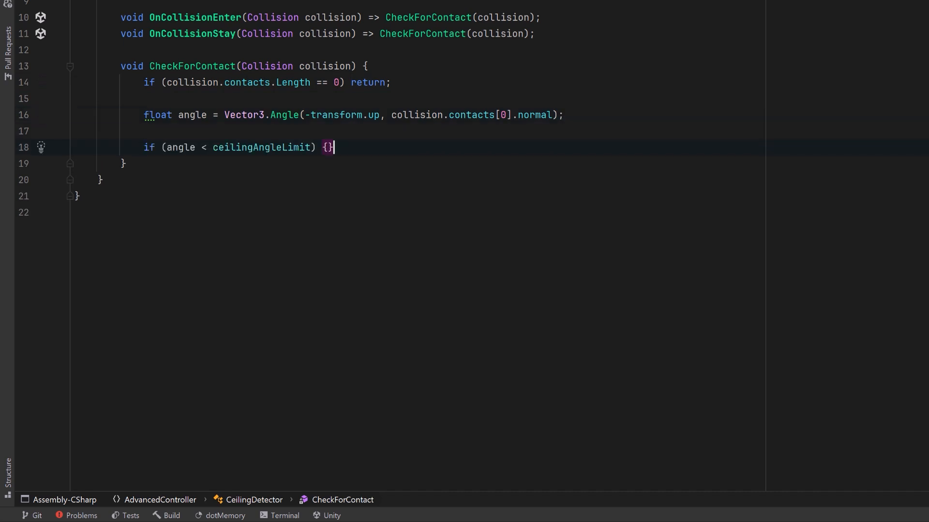
key("enter")
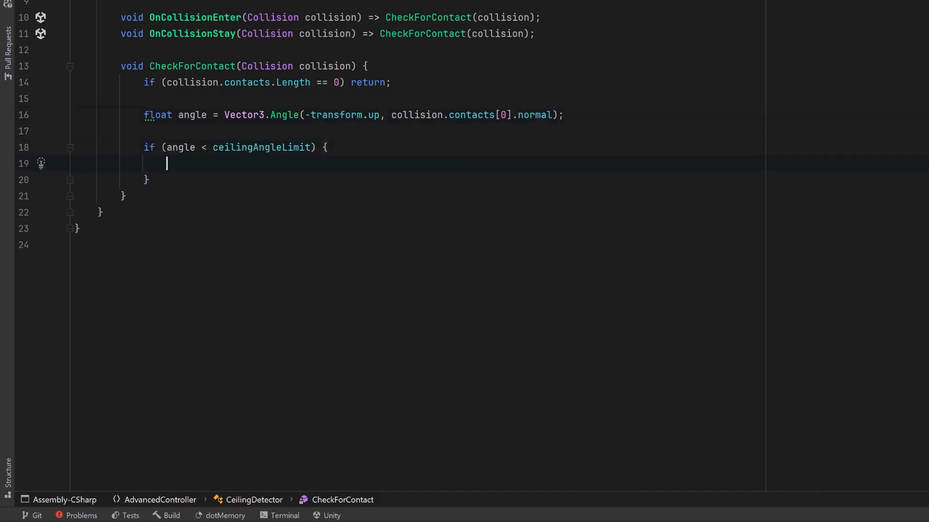
type("ceilingWasHit = true;")
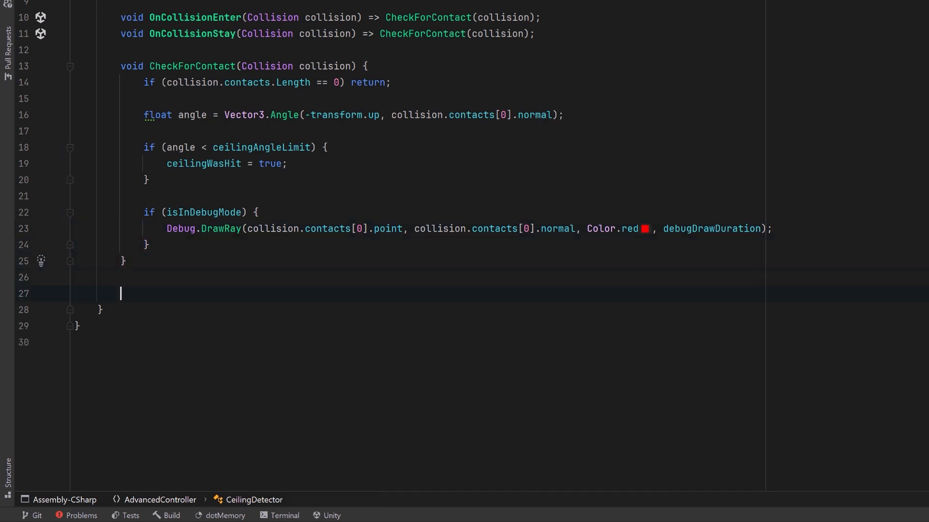
type("public bool HitCeiling() => ceilingWasHit;")
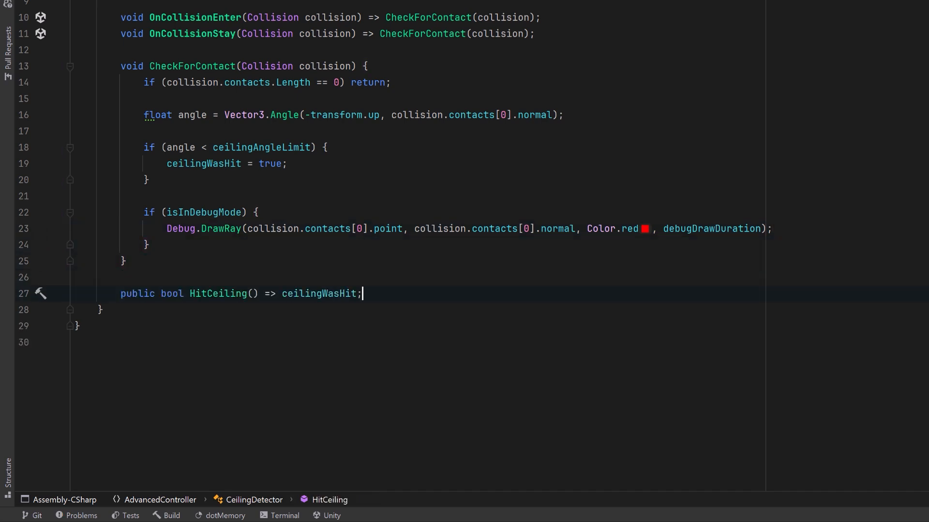
type("public void Reset() => ceilingWasHit = false;")
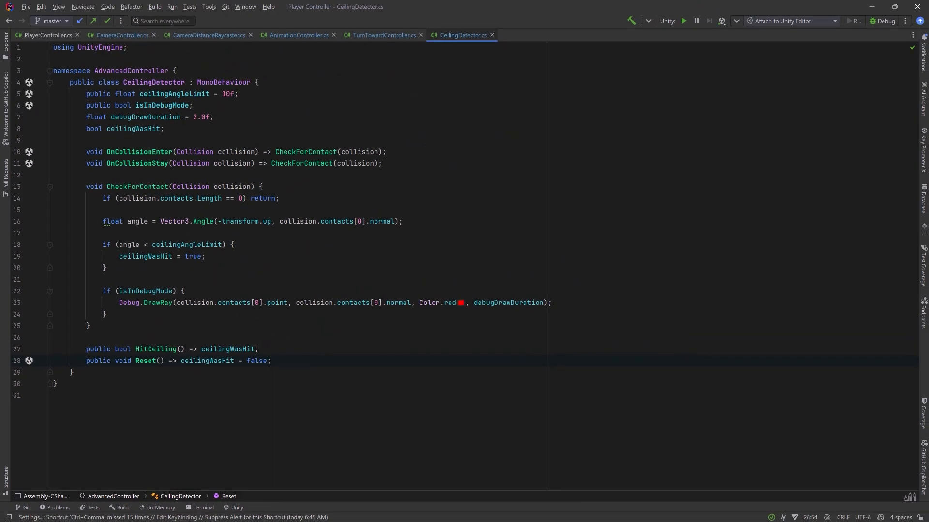
- In PlayerController, add jumping-to-falling on HitCeiling() and call ceilingDetector.Reset() in FixedUpdate
left_click(44, 35)
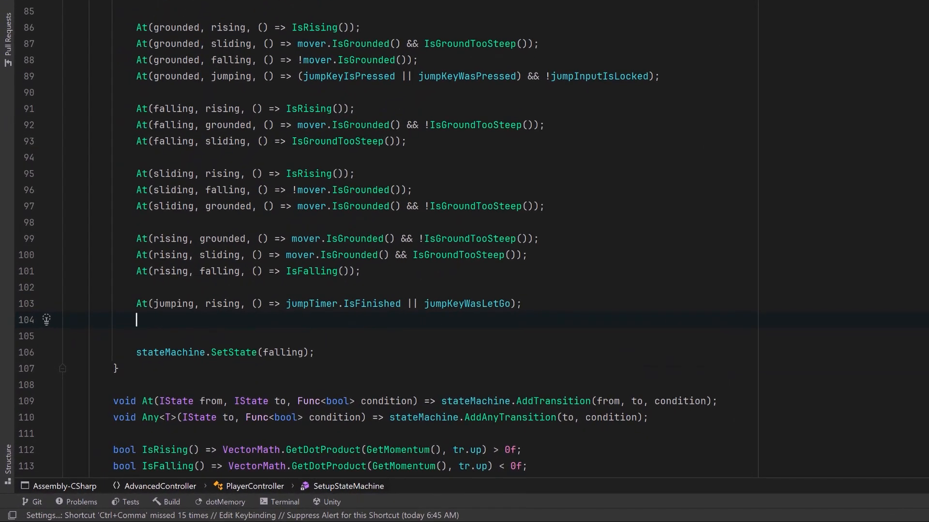
type("At(jumping, falling, () => ceilingDetector != null && ceilingDetector.HitCeiling());")
left_click(519, 287)
type("At(rising, falling, () => ceilingDetector != null && ceilingDetector.HitCeiling());")
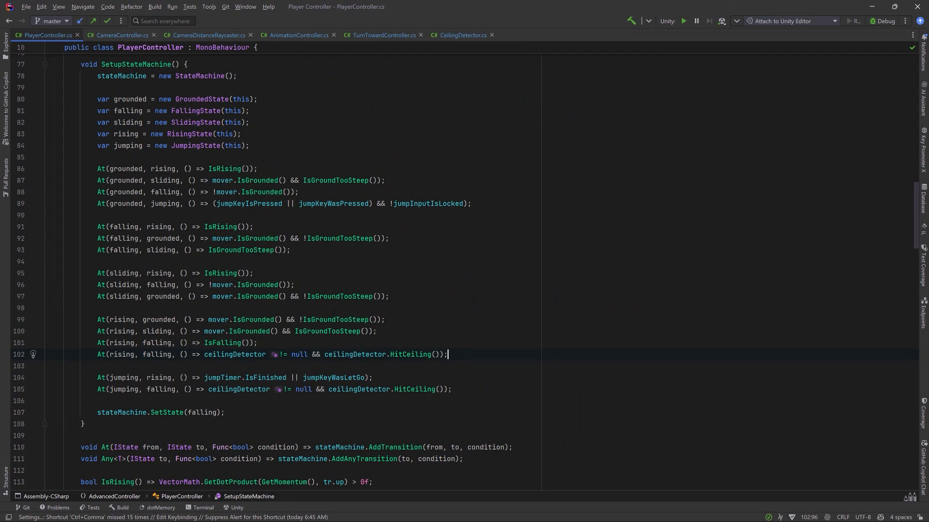
scroll("down", 3)
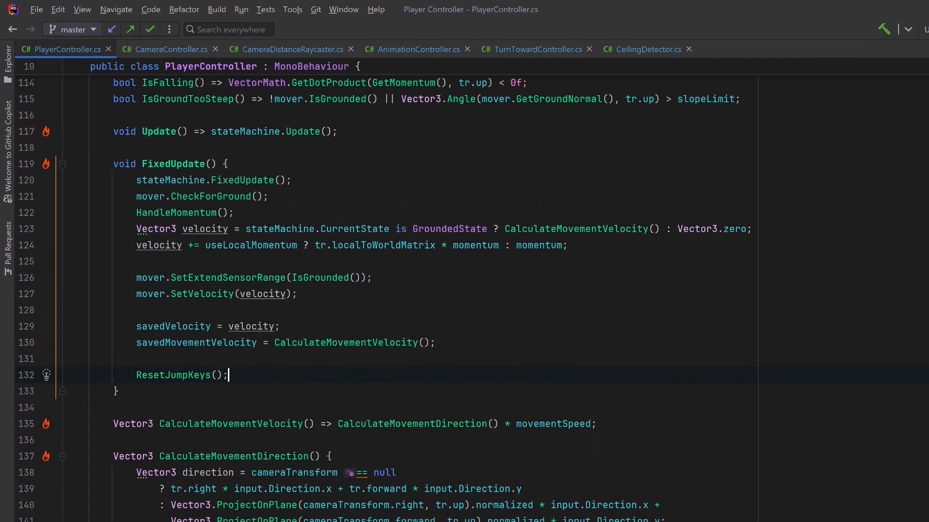
type("if(ceilingDetector != null) ceilingDetector.Reset();")
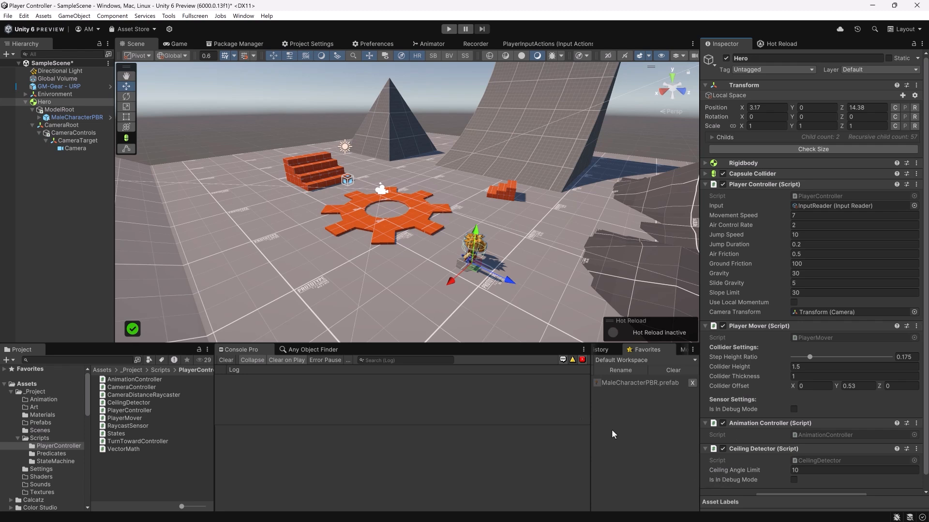
- Select GM-Gear and Hero, set Jump Duration to 1, and enter Play mode
left_click(58, 86)
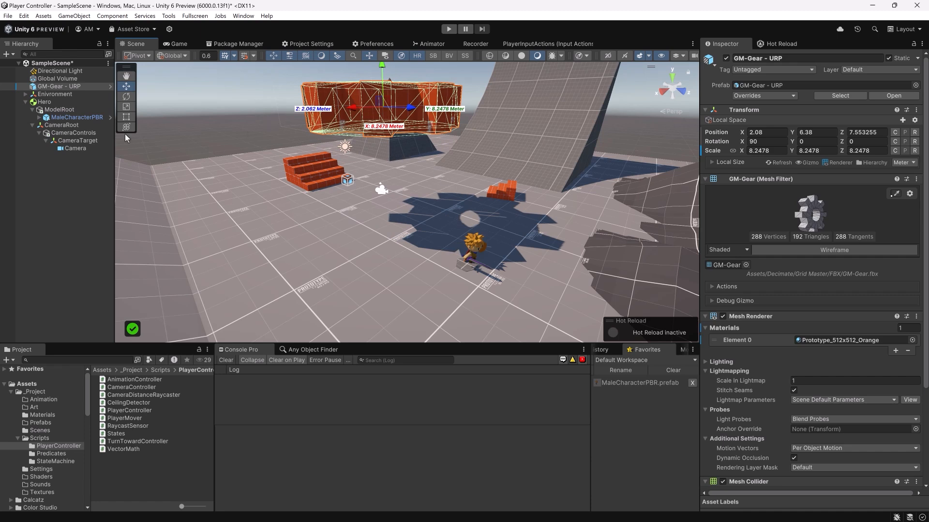
left_click(44, 101)
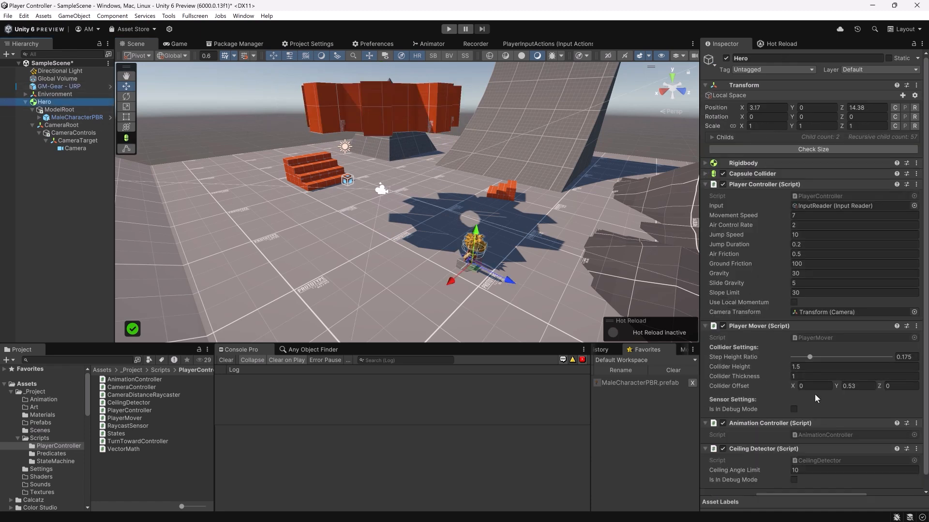
left_click(853, 244)
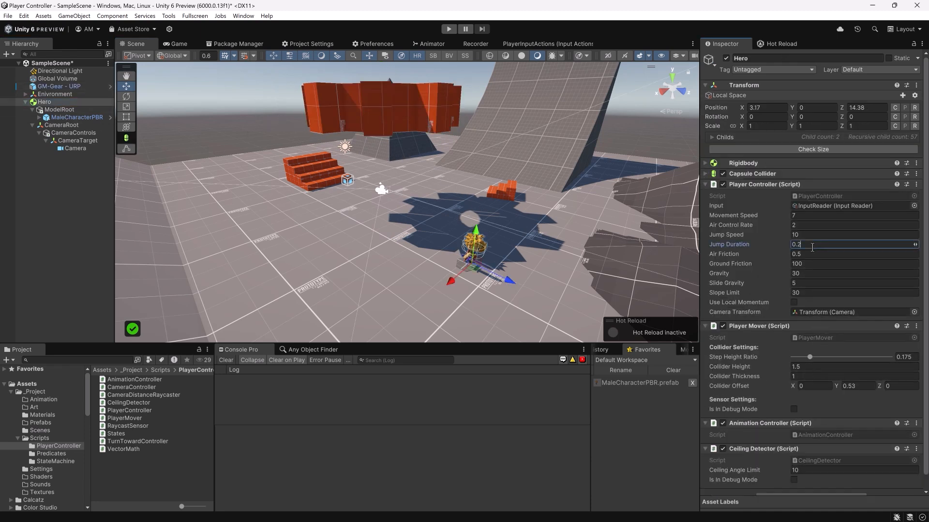
type("1")
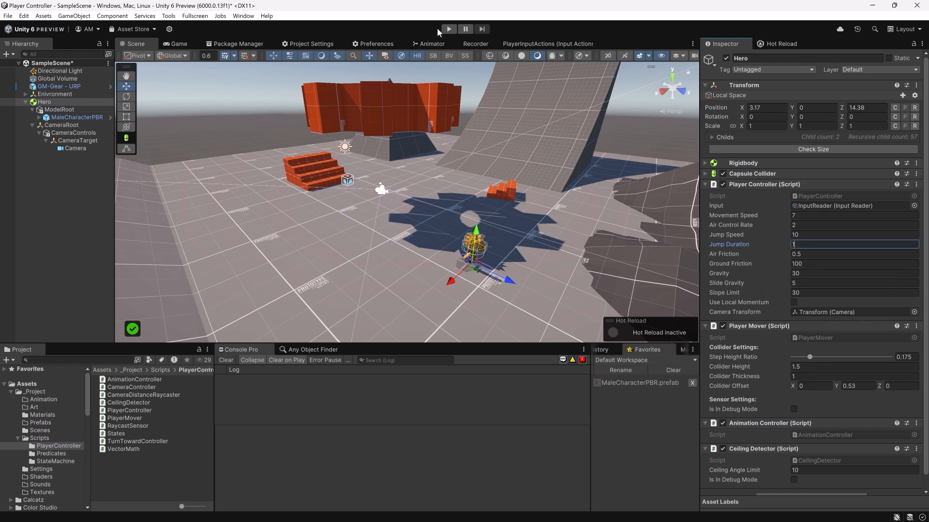
left_click(449, 29)
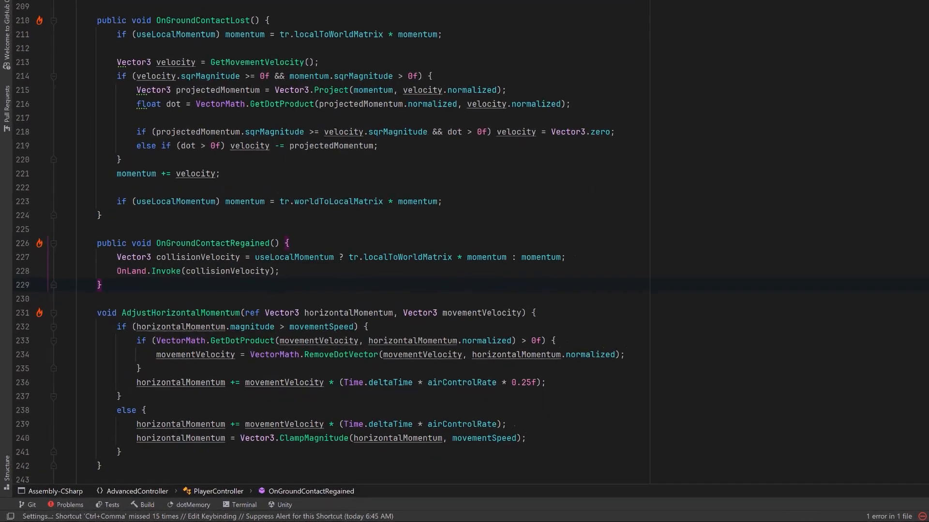
- Write OnFallStart redirecting upward momentum downward, and call it in FallingState.OnEnter
scroll("down", 3)
type("public void OnFallStart() {")
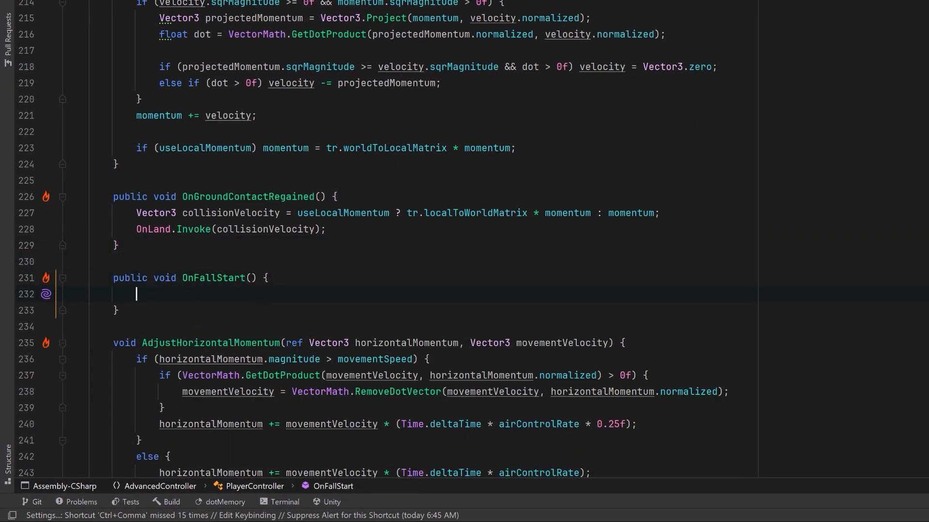
type("var currentUpMomemtum = VectorMath.ExtractDotVector(momentum, tr.up);")
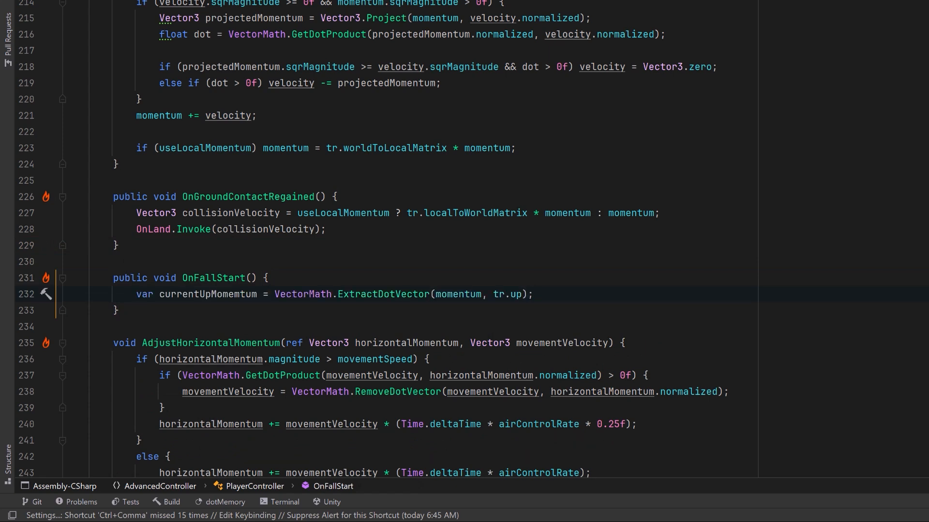
type("momentum = VectorMath.RemoveDotVector(momentum, tr.up);")
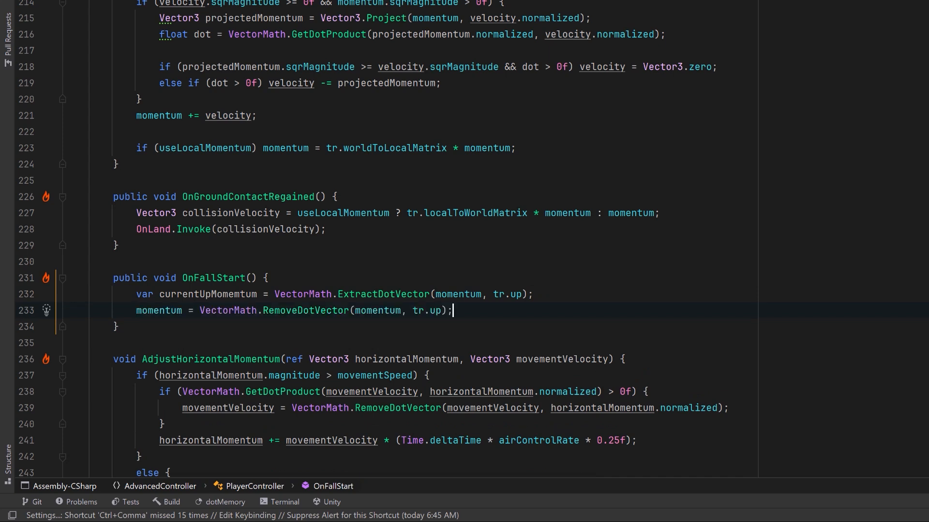
type("momentum -= tr.up * currentUpMomemtum.magnitude;")
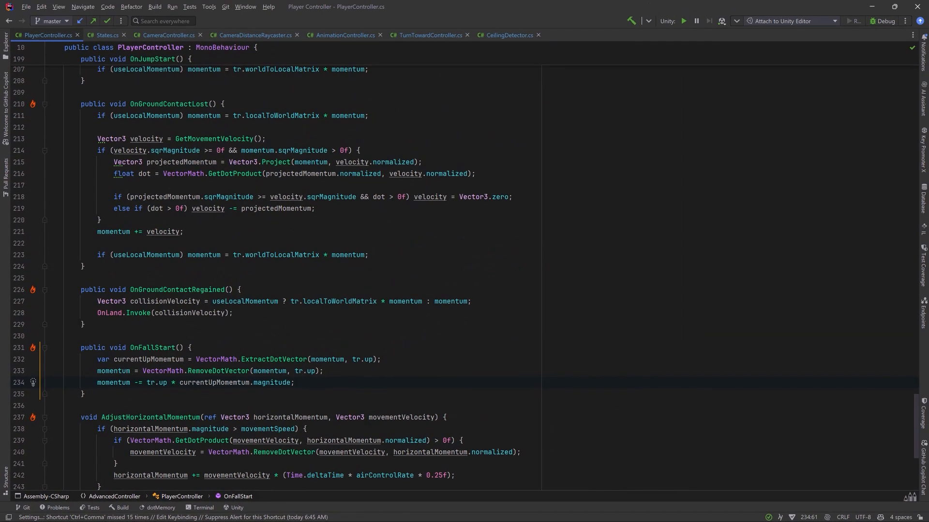
left_click(104, 35)
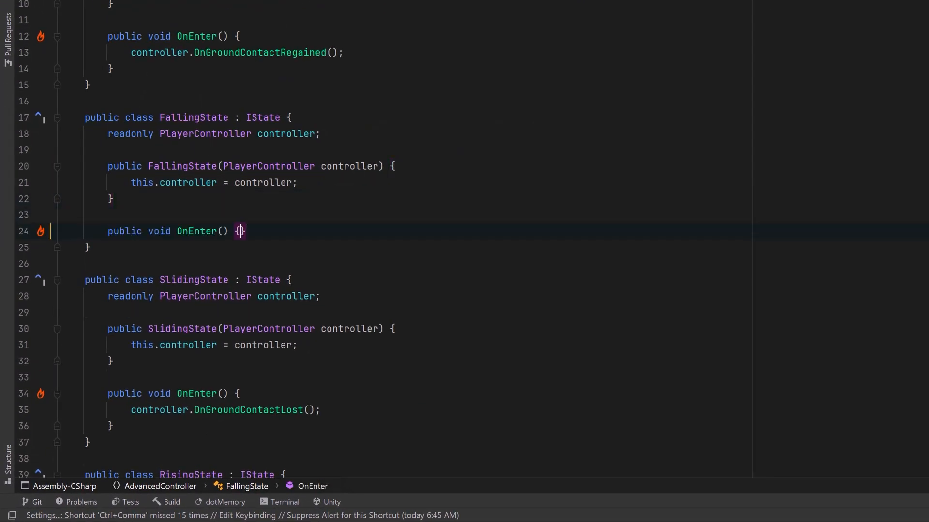
type("controller.OnFallStart();")
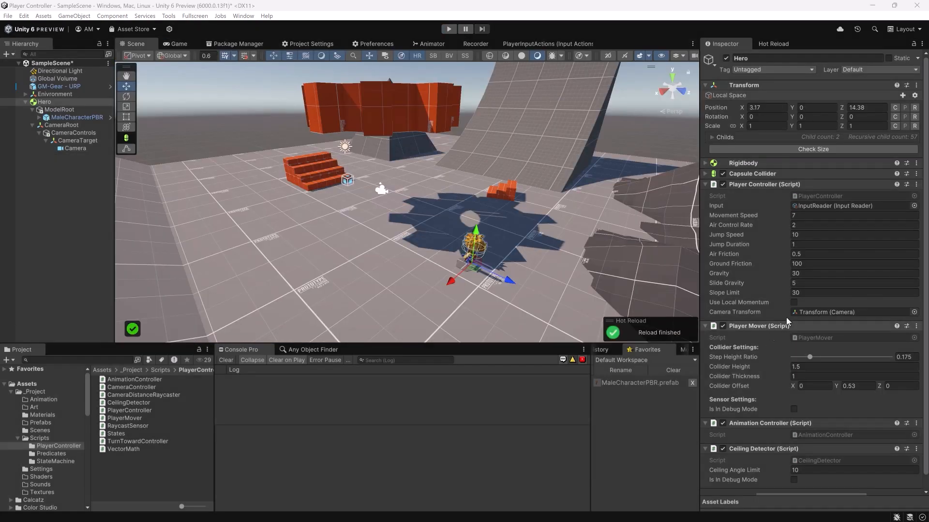
- Edit the Hero's Player Controller Jump Duration field to enter 2
left_click(853, 244)
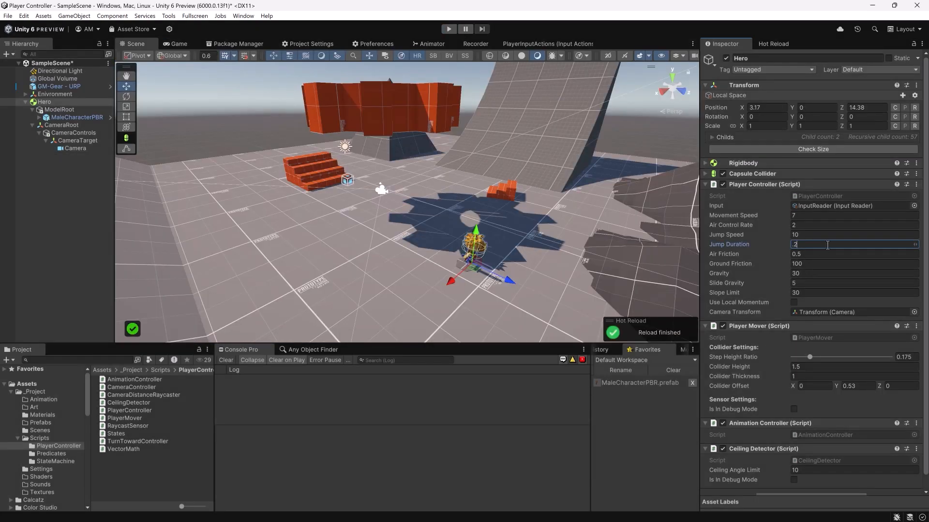